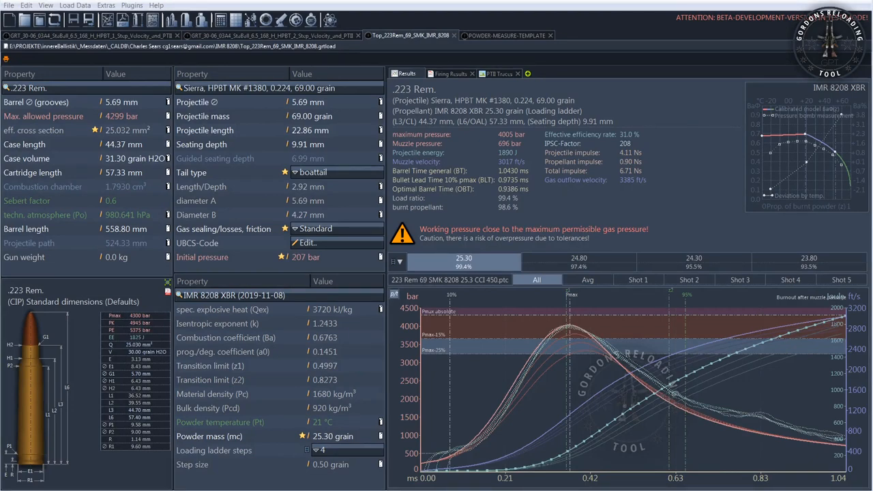
{"action": "mouse_move", "coordinate": [534, 404]}
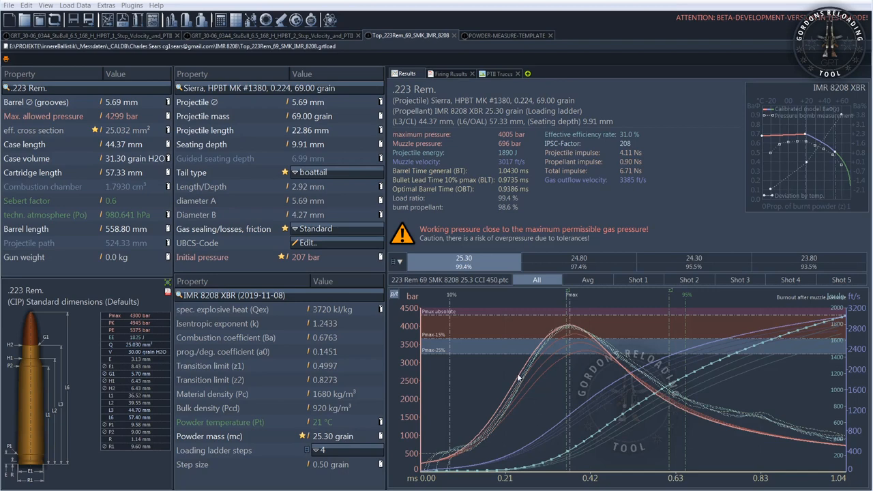
{"action": "mouse_move", "coordinate": [600, 399]}
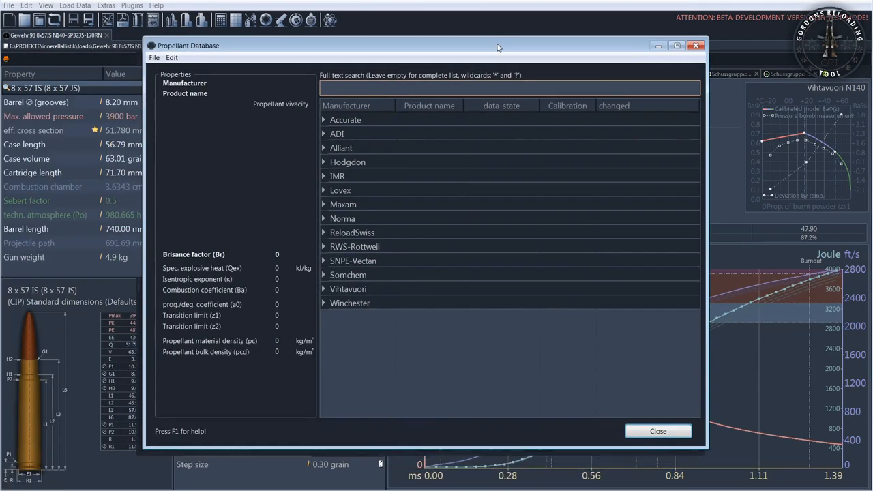
Step: Expand the Winchester, RWS-Rottweil, Vihtavuori, Norma and Accurate powder lists, then close the database
{"action": "left_click", "coordinate": [324, 303]}
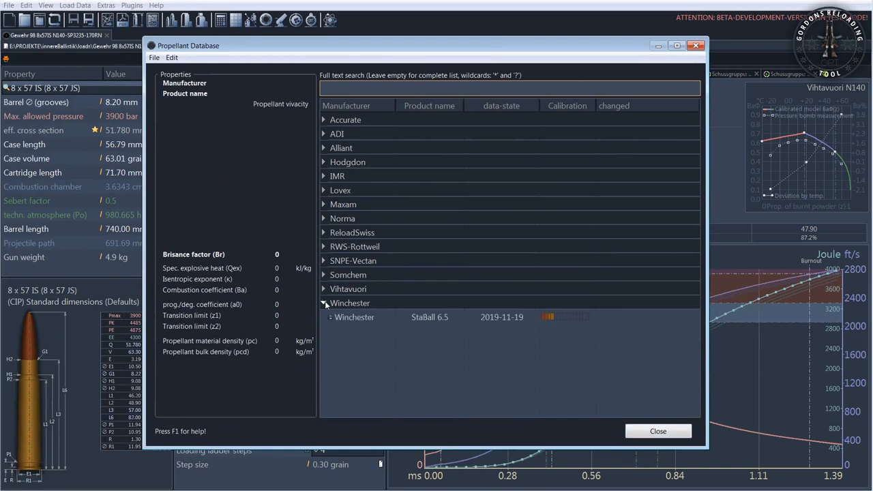
{"action": "left_click", "coordinate": [324, 246]}
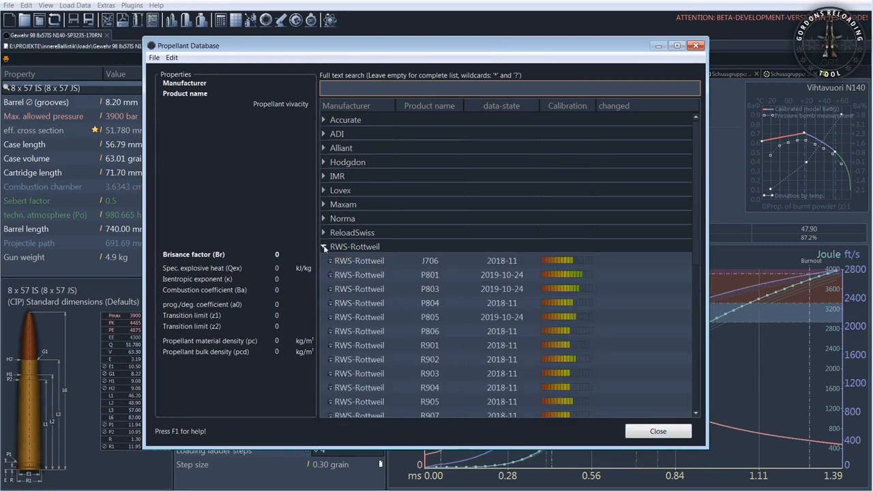
{"action": "scroll", "scroll_direction": "down", "scroll_amount": 3}
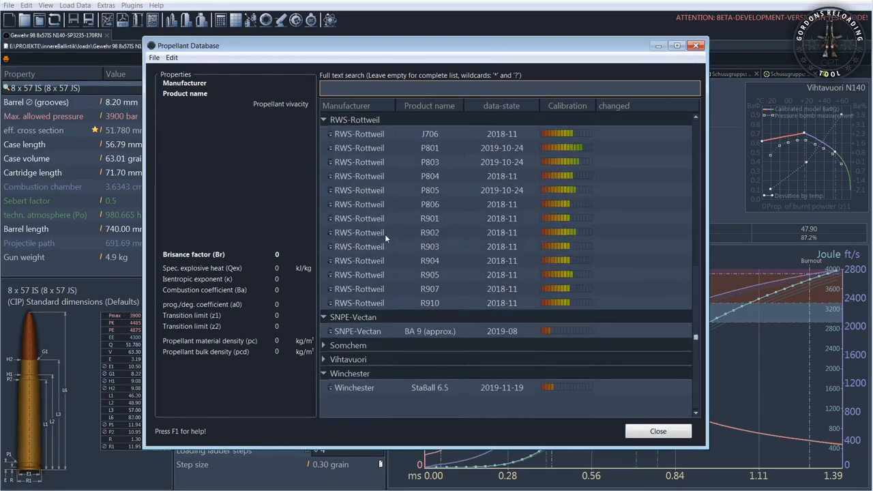
{"action": "left_click", "coordinate": [324, 360]}
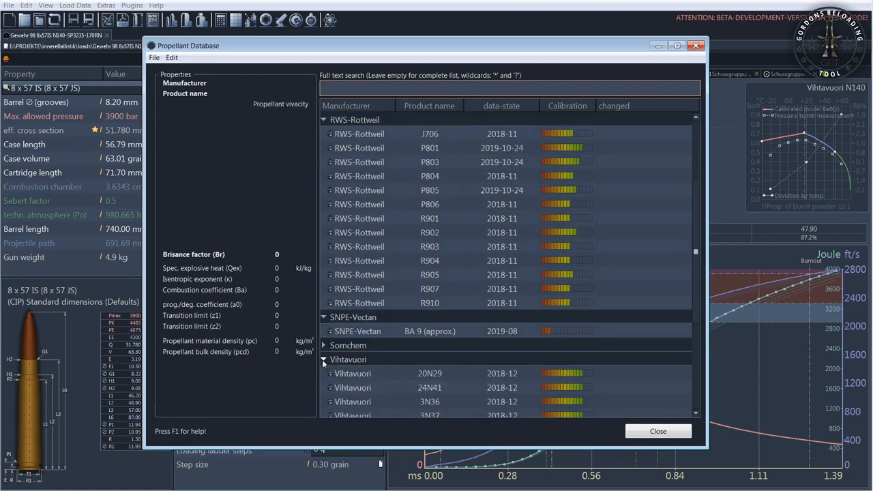
{"action": "scroll", "scroll_direction": "down", "scroll_amount": 3}
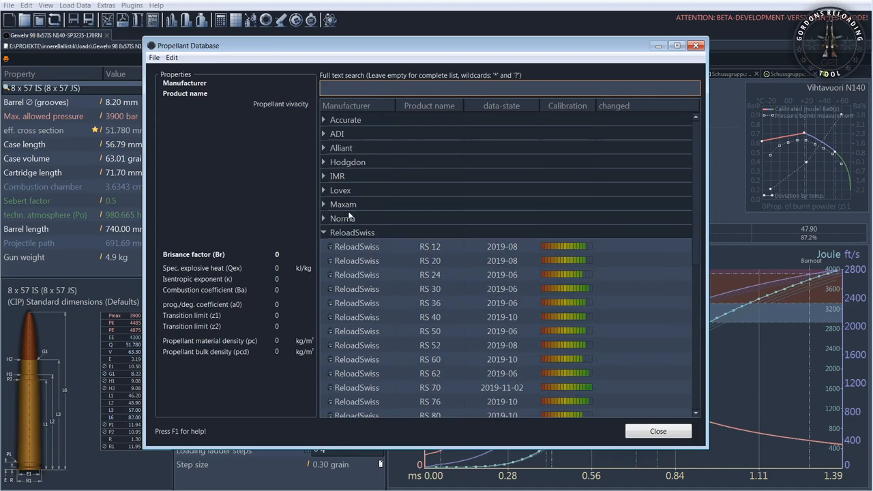
{"action": "left_click", "coordinate": [324, 218]}
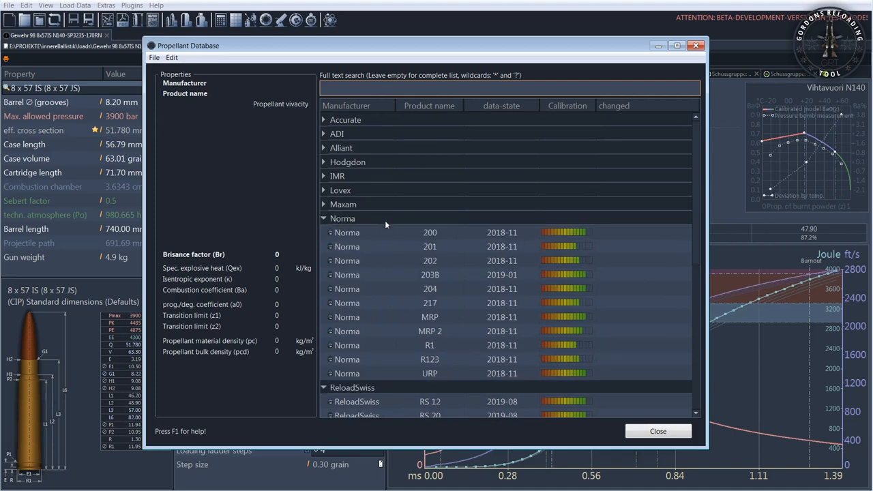
{"action": "left_click", "coordinate": [323, 120]}
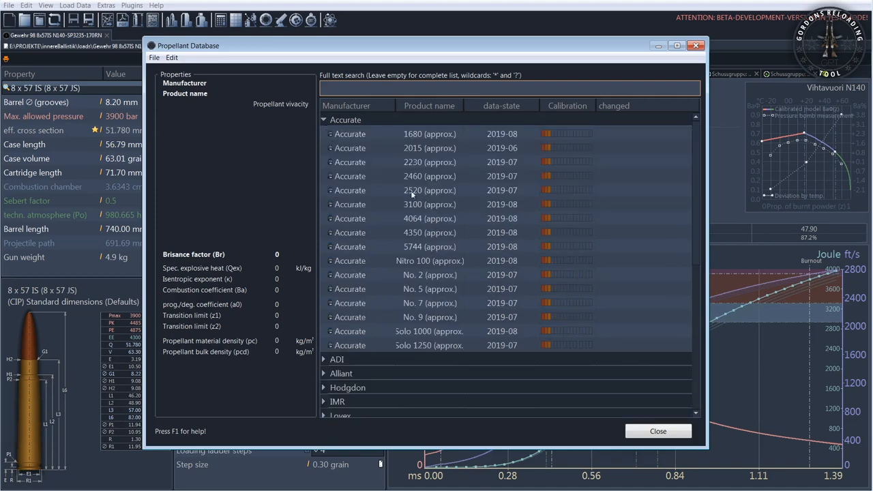
{"action": "left_click", "coordinate": [657, 430]}
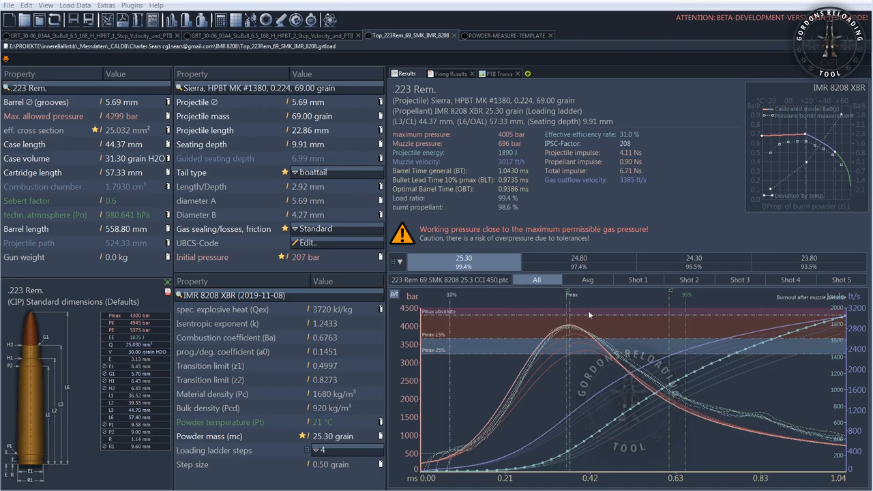
{"action": "mouse_move", "coordinate": [580, 223]}
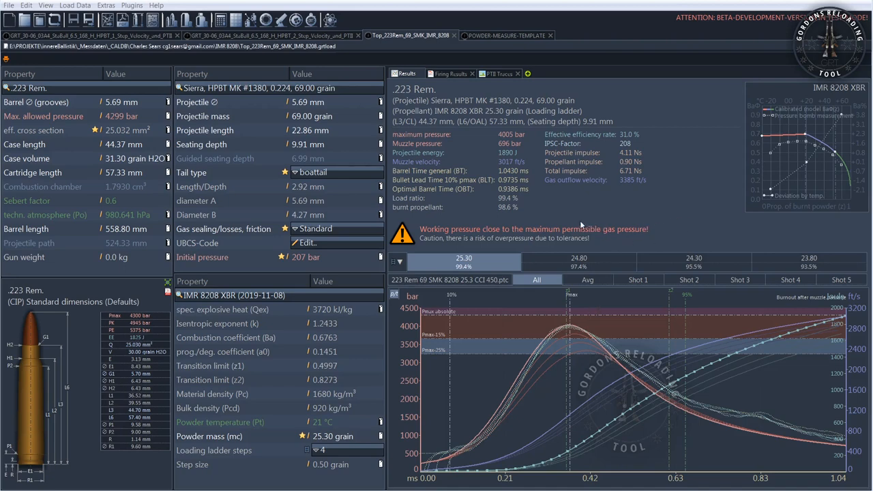
{"action": "mouse_move", "coordinate": [581, 207]}
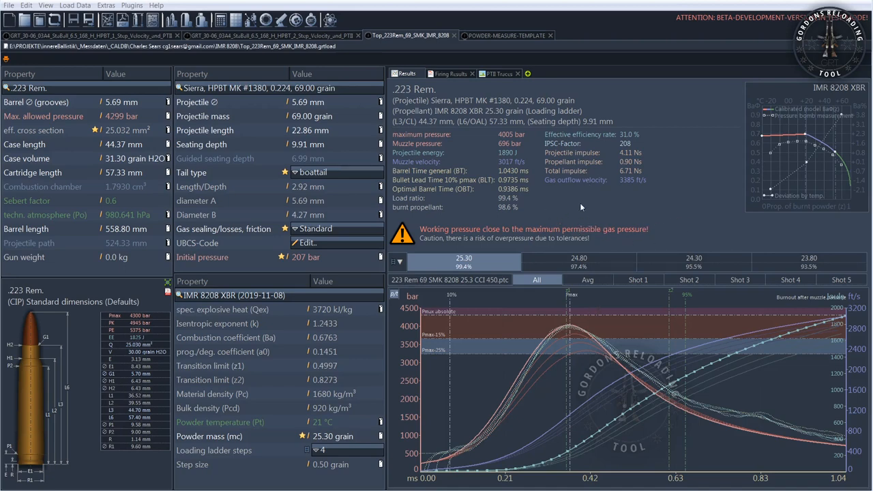
{"action": "mouse_move", "coordinate": [621, 211]}
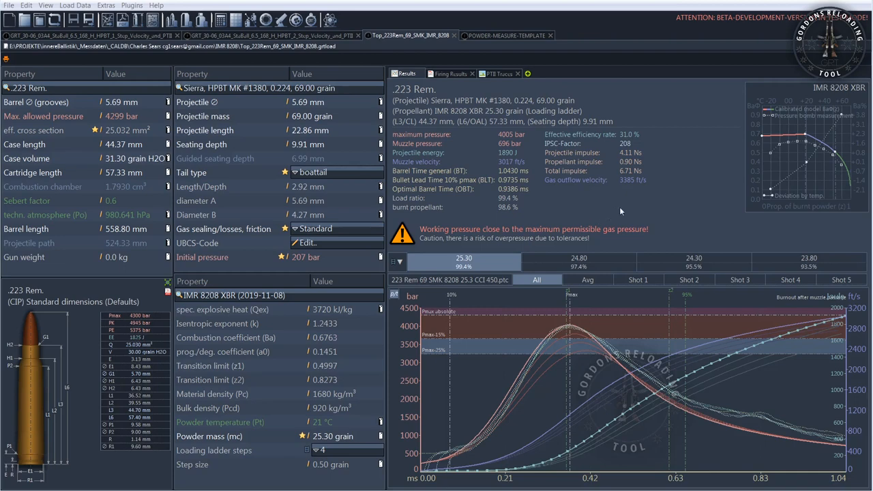
{"action": "mouse_move", "coordinate": [614, 215]}
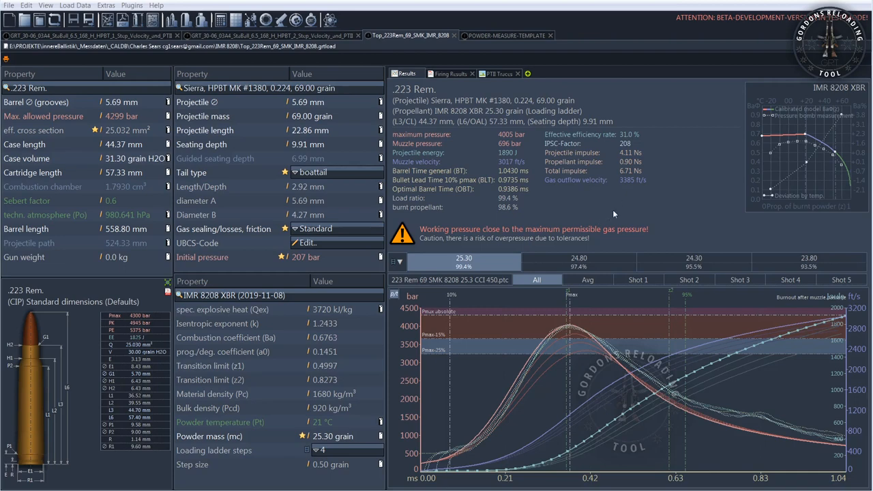
{"action": "mouse_move", "coordinate": [601, 265]}
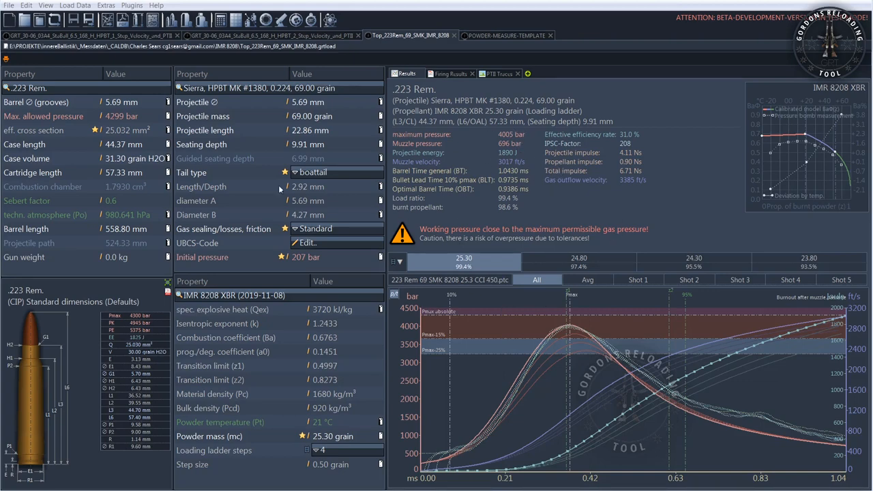
{"action": "mouse_move", "coordinate": [470, 49]}
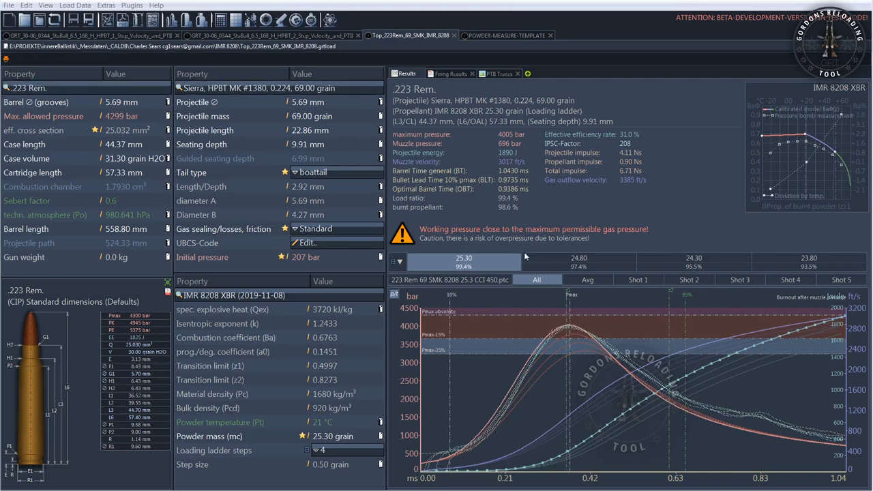
{"action": "mouse_move", "coordinate": [530, 199]}
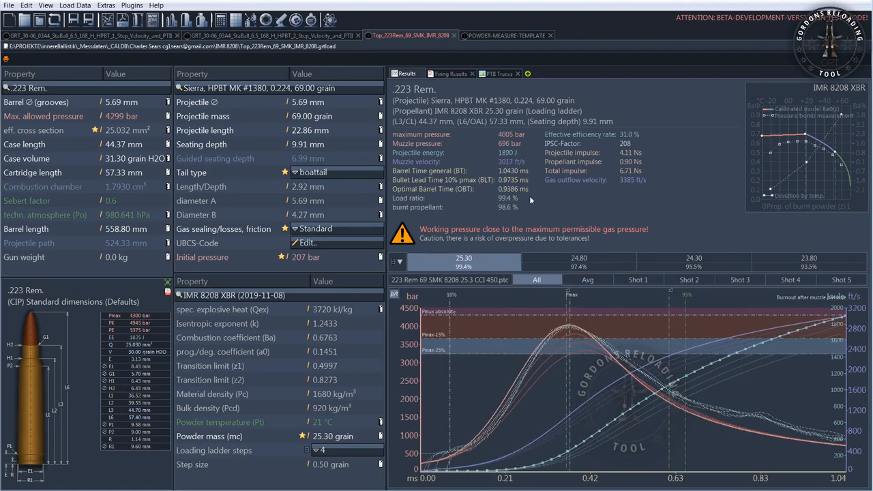
{"action": "mouse_move", "coordinate": [464, 210]}
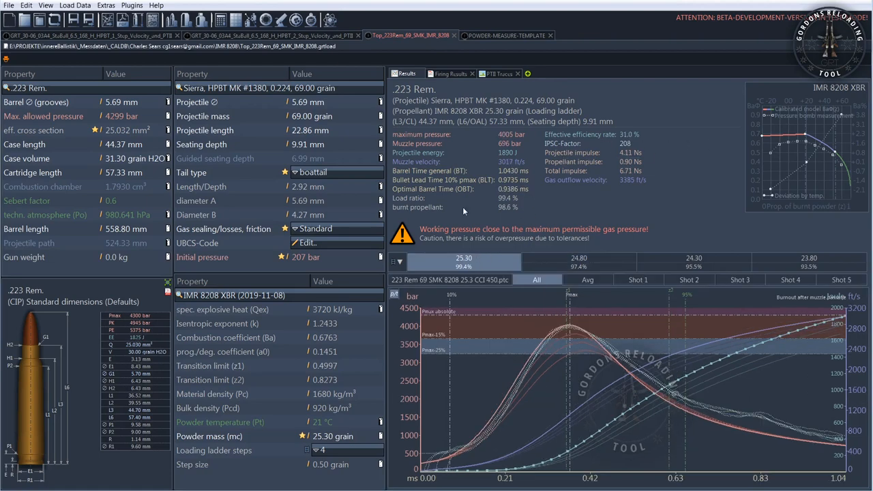
{"action": "mouse_move", "coordinate": [474, 219]}
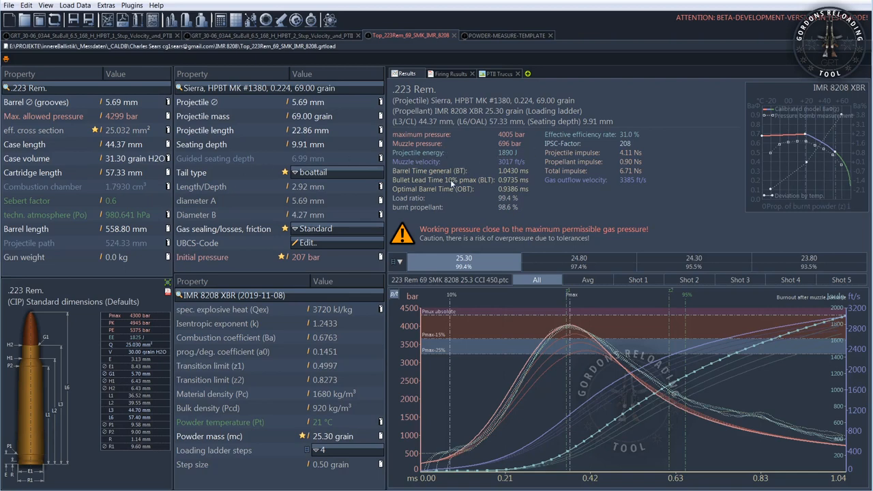
{"action": "mouse_move", "coordinate": [607, 150]}
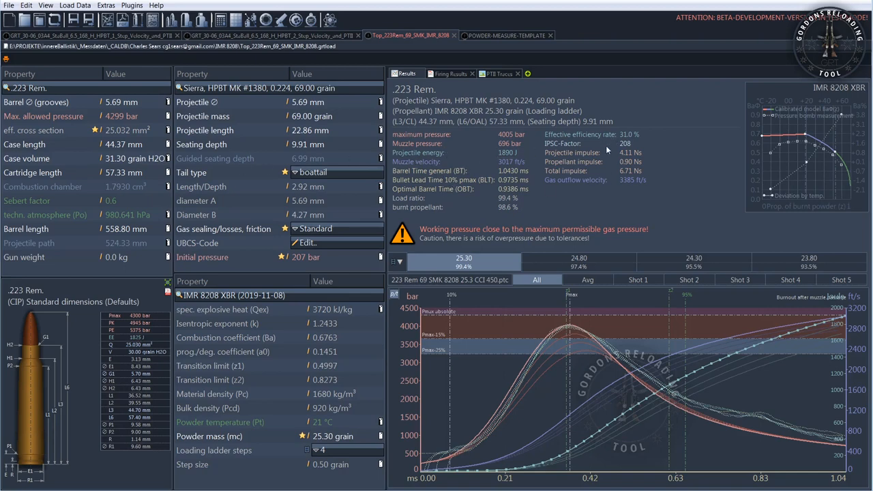
{"action": "mouse_move", "coordinate": [594, 169]}
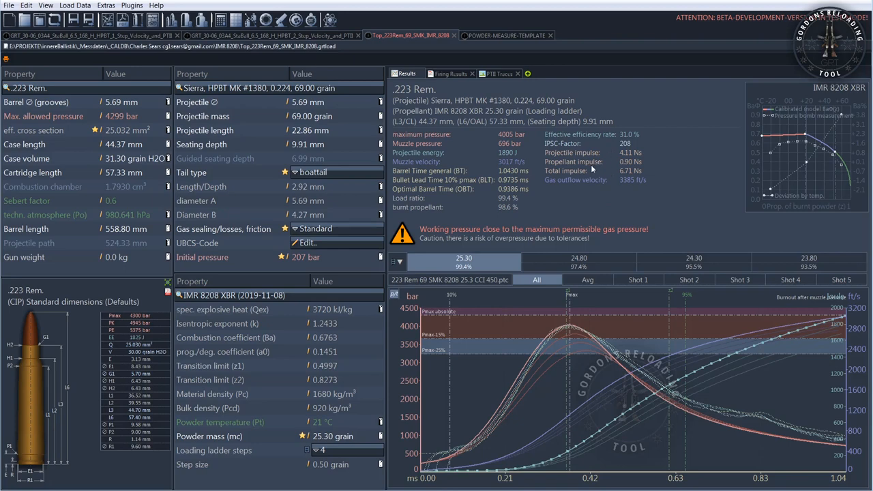
{"action": "mouse_move", "coordinate": [540, 181]}
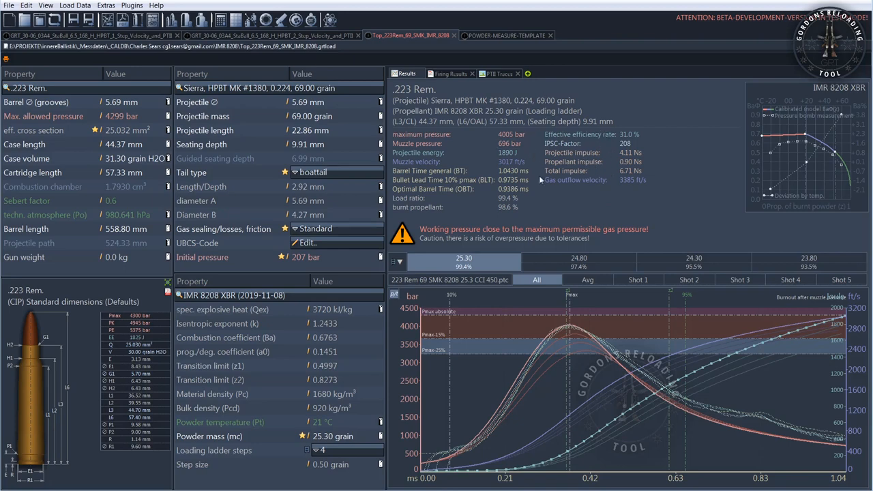
{"action": "mouse_move", "coordinate": [537, 198]}
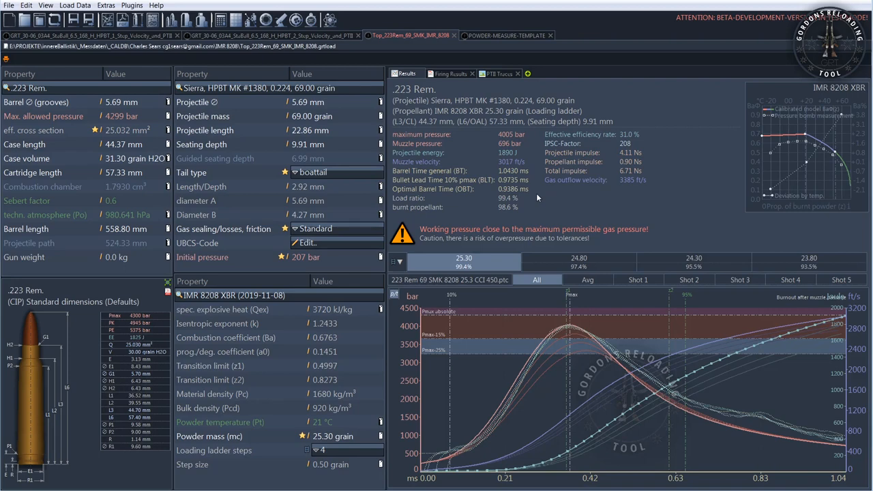
{"action": "mouse_move", "coordinate": [573, 206]}
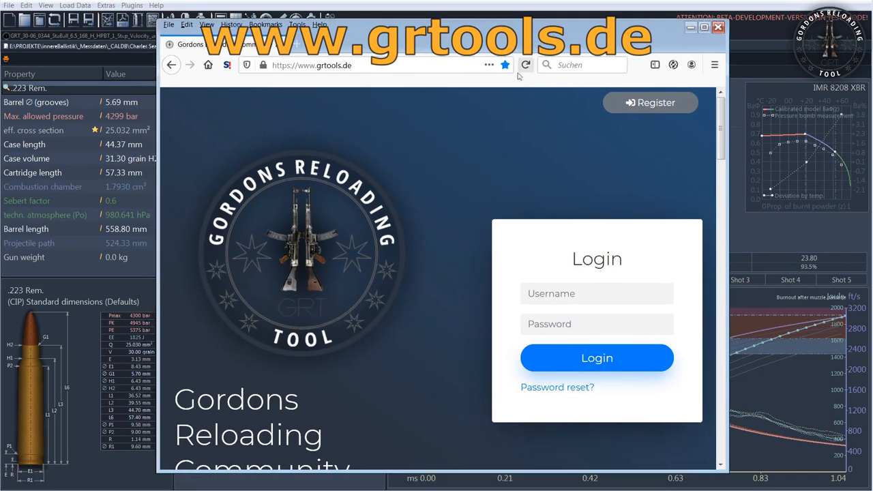
Step: Scroll down the grtools.de homepage and follow the Discord link to the grt-general channel
{"action": "scroll", "scroll_direction": "down", "scroll_amount": 3}
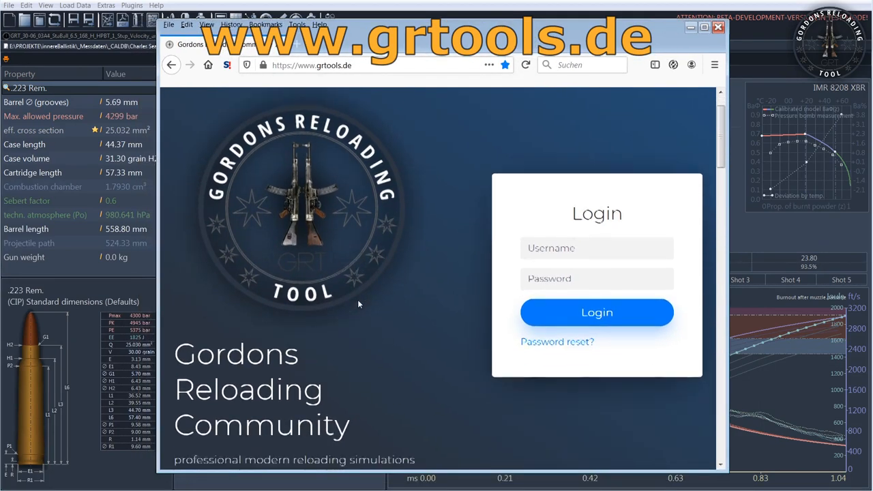
{"action": "scroll", "scroll_direction": "down", "scroll_amount": 3}
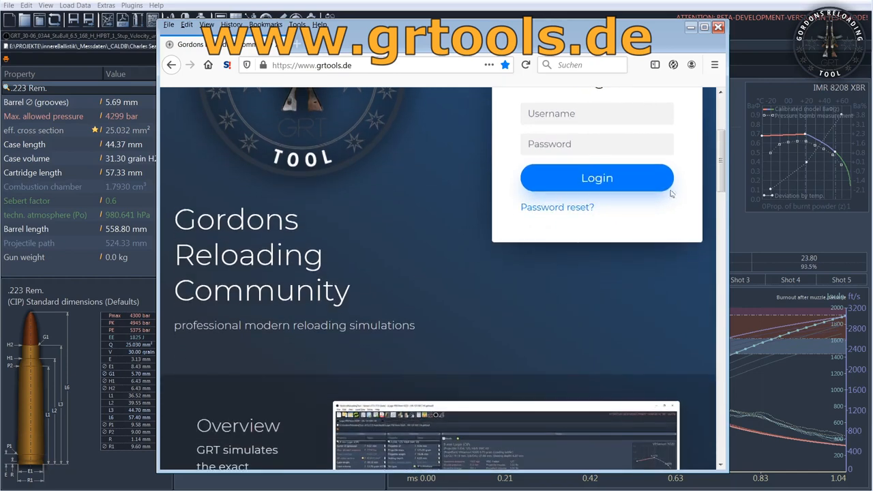
{"action": "left_click", "coordinate": [718, 26]}
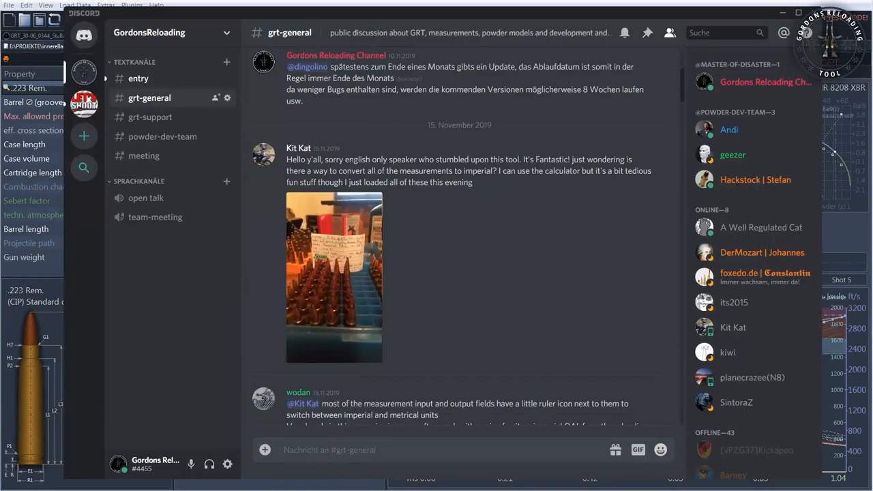
{"action": "mouse_move", "coordinate": [733, 155]}
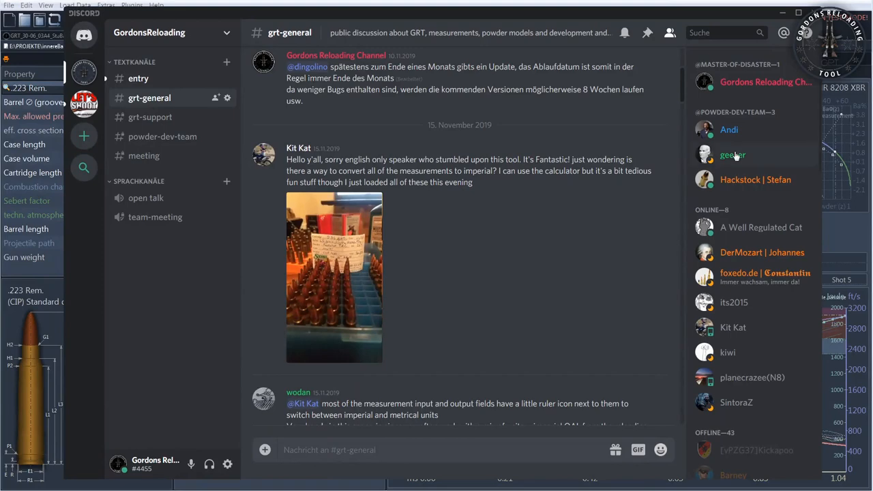
{"action": "mouse_move", "coordinate": [503, 203]}
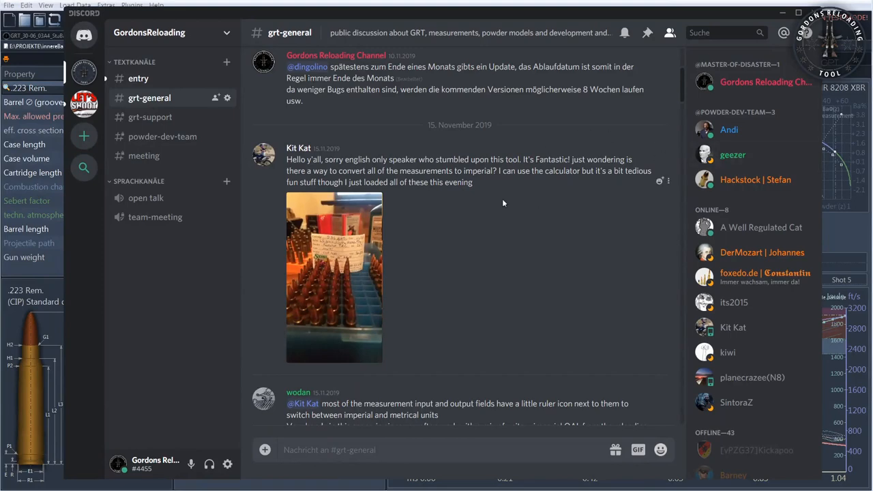
{"action": "scroll", "scroll_direction": "up", "scroll_amount": 3}
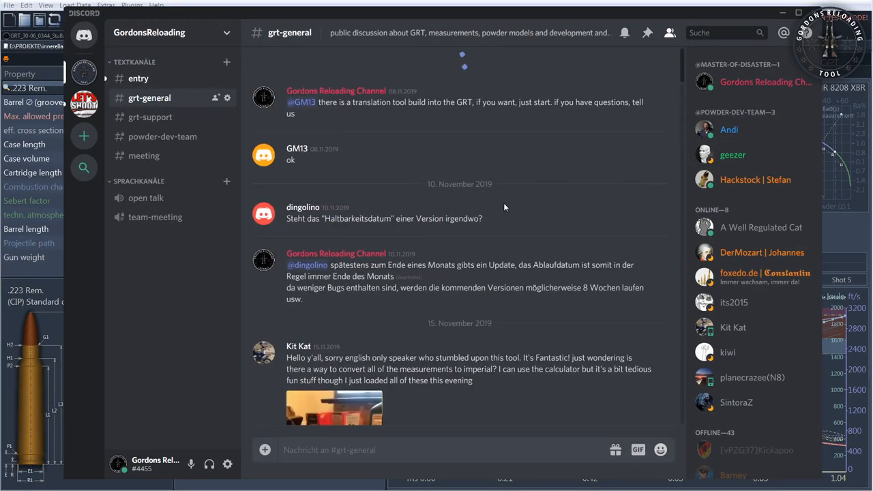
{"action": "scroll", "scroll_direction": "up", "scroll_amount": 3}
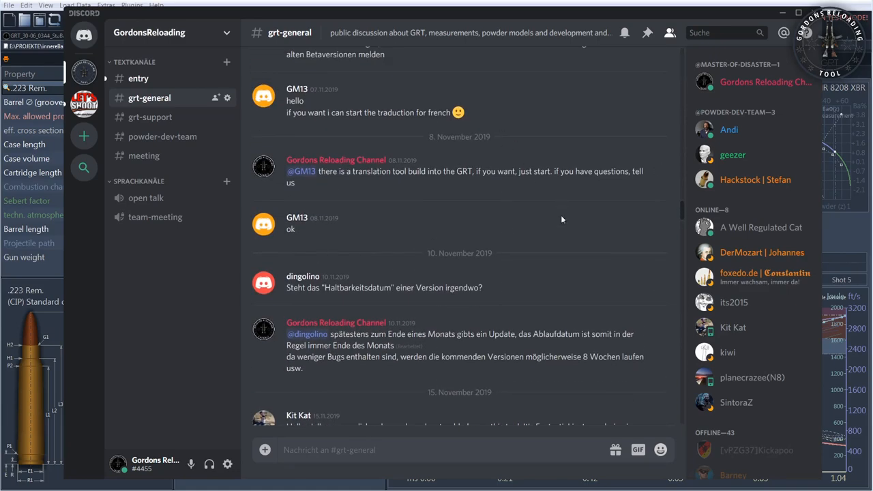
{"action": "mouse_move", "coordinate": [560, 258]}
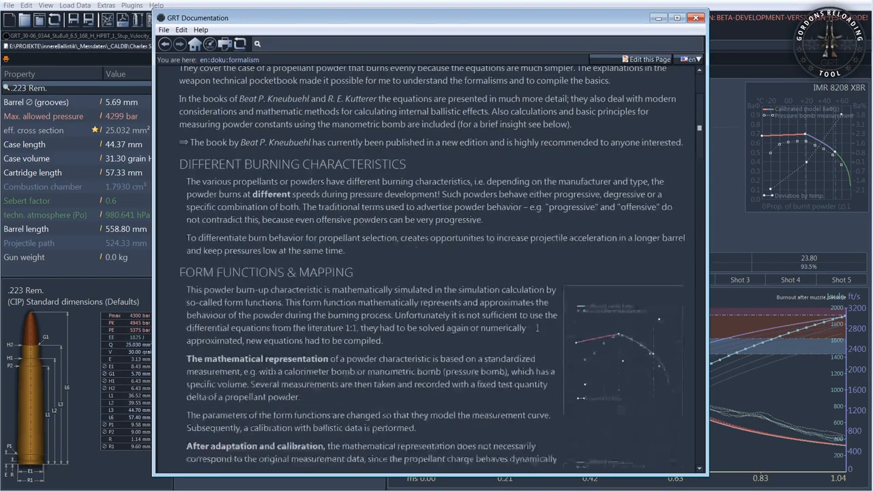
Step: Scroll to Form Functions & Mapping and enlarge the first chart in ACDSee
{"action": "scroll", "scroll_direction": "down", "scroll_amount": 3}
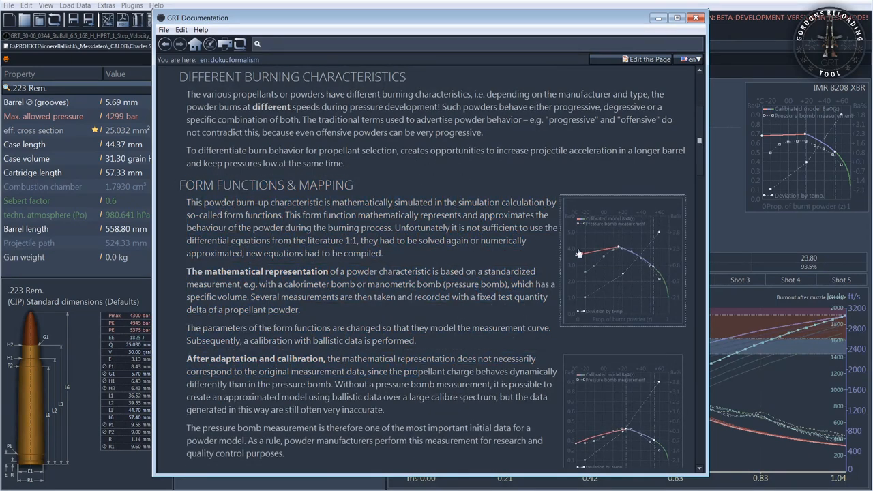
{"action": "scroll", "scroll_direction": "down", "scroll_amount": 3}
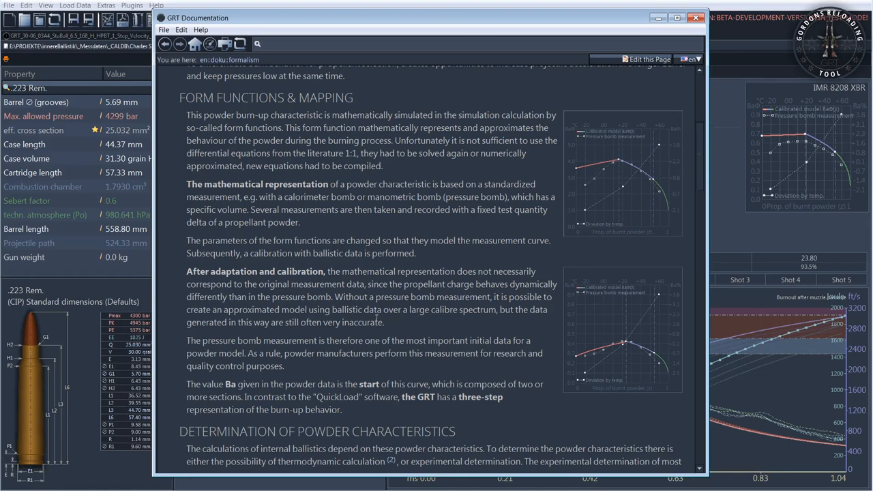
{"action": "scroll", "scroll_direction": "down", "scroll_amount": 3}
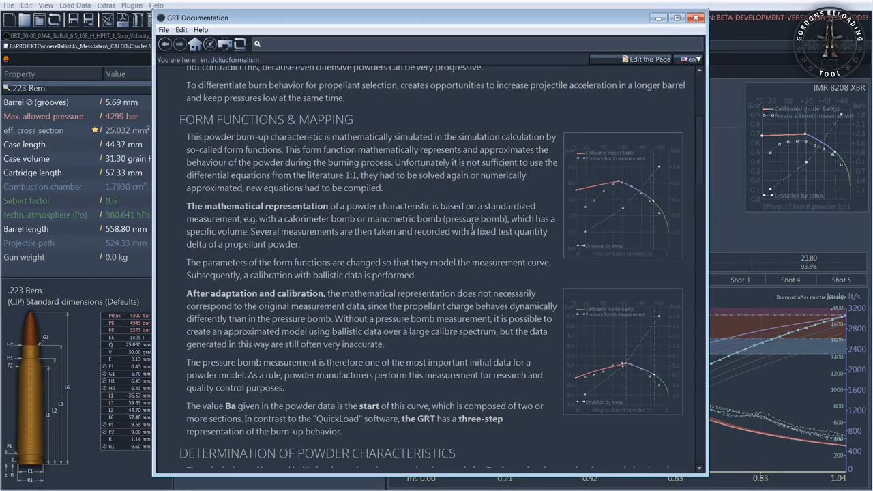
{"action": "scroll", "scroll_direction": "down", "scroll_amount": 3}
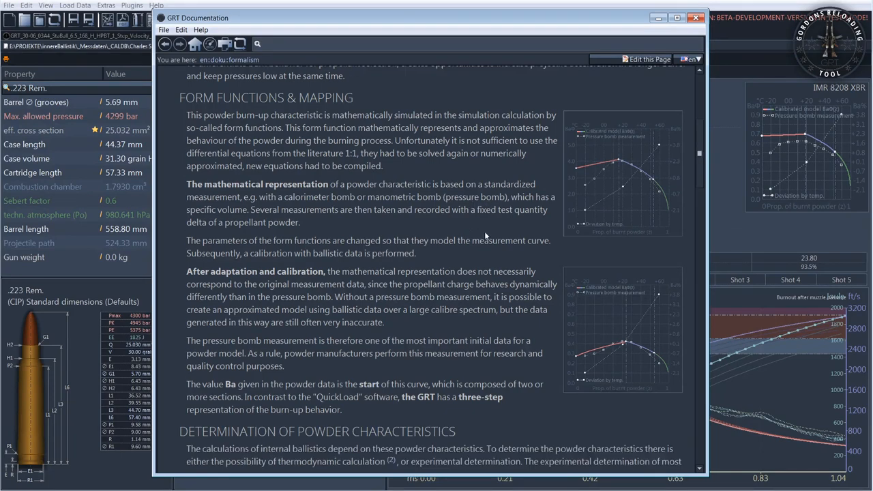
{"action": "scroll", "scroll_direction": "down", "scroll_amount": 3}
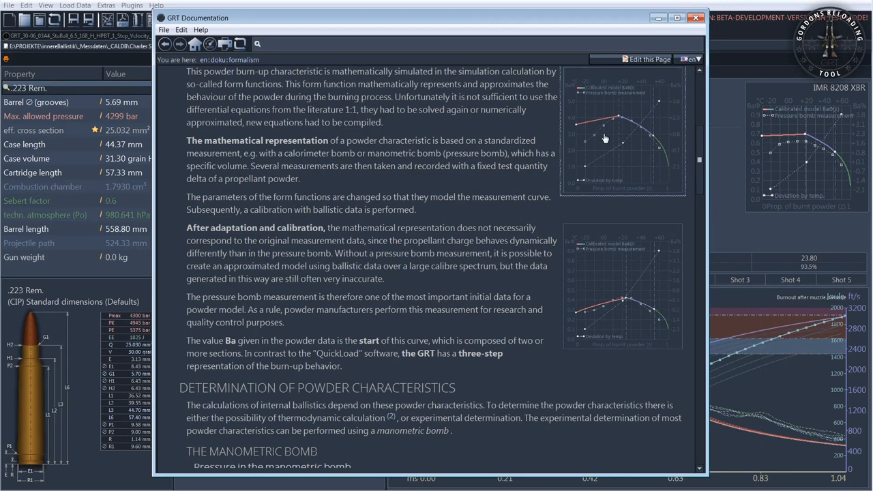
{"action": "left_click", "coordinate": [604, 130]}
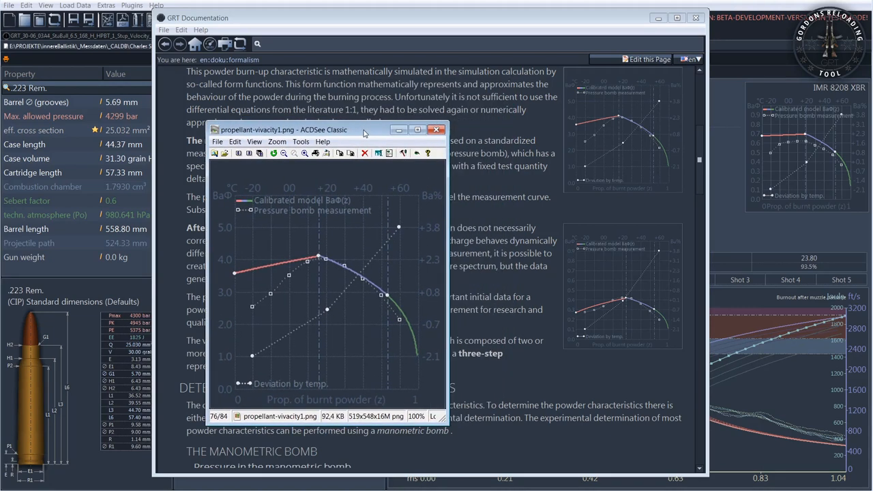
Step: Close the ACDSee Classic viewer showing propellant-vivacity1.png
{"action": "left_click", "coordinate": [436, 129]}
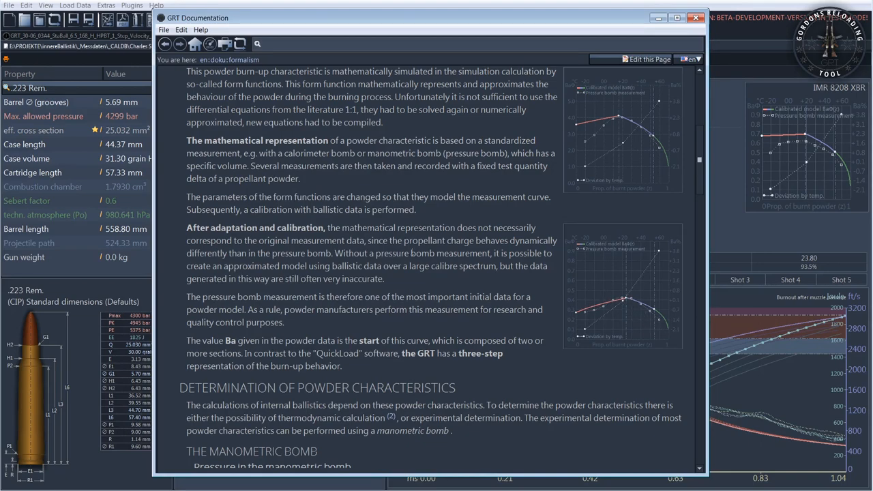
Step: Scroll the formalism page back to Form Functions & Mapping and the powder characteristics start
{"action": "scroll", "scroll_direction": "down", "scroll_amount": 3}
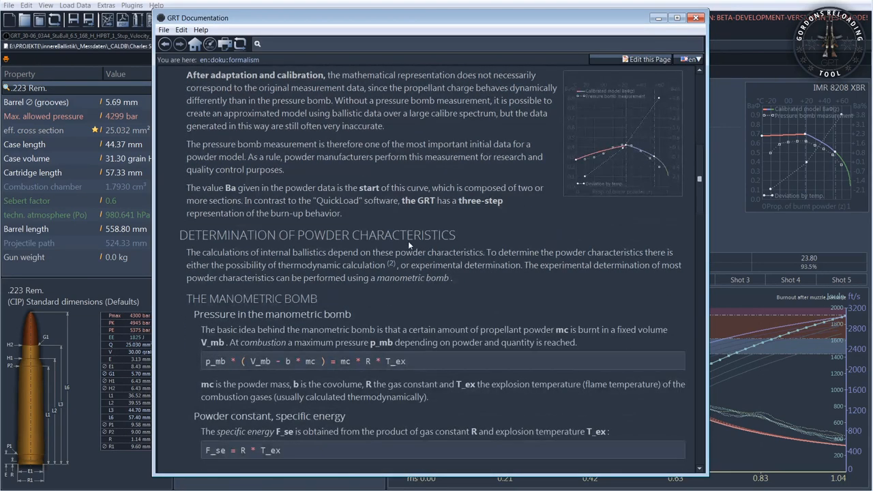
{"action": "scroll", "scroll_direction": "down", "scroll_amount": 3}
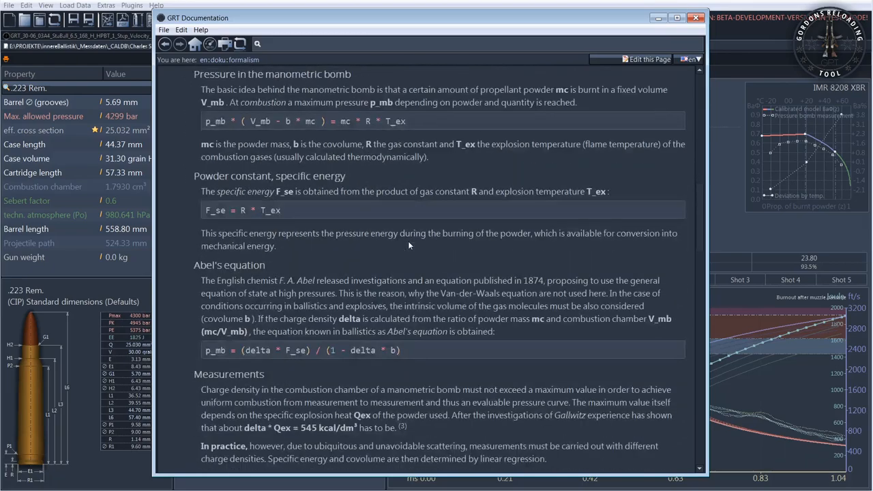
{"action": "scroll", "scroll_direction": "down", "scroll_amount": 3}
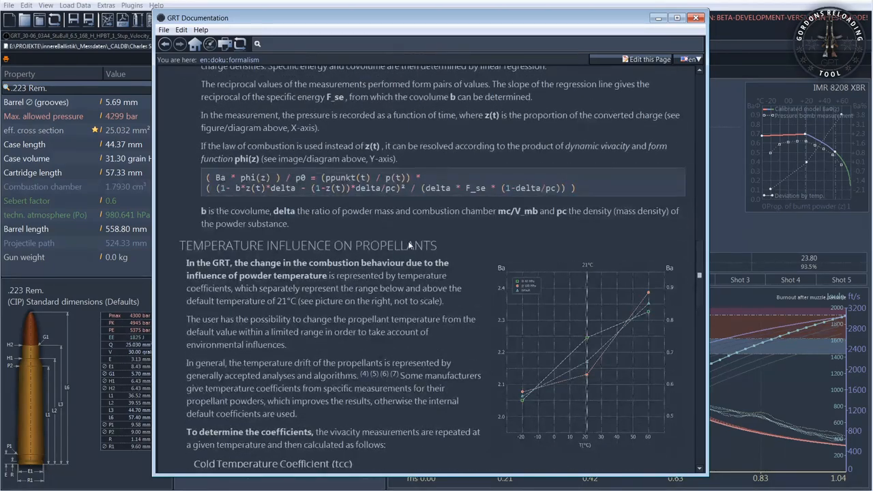
{"action": "scroll", "scroll_direction": "up", "scroll_amount": 3}
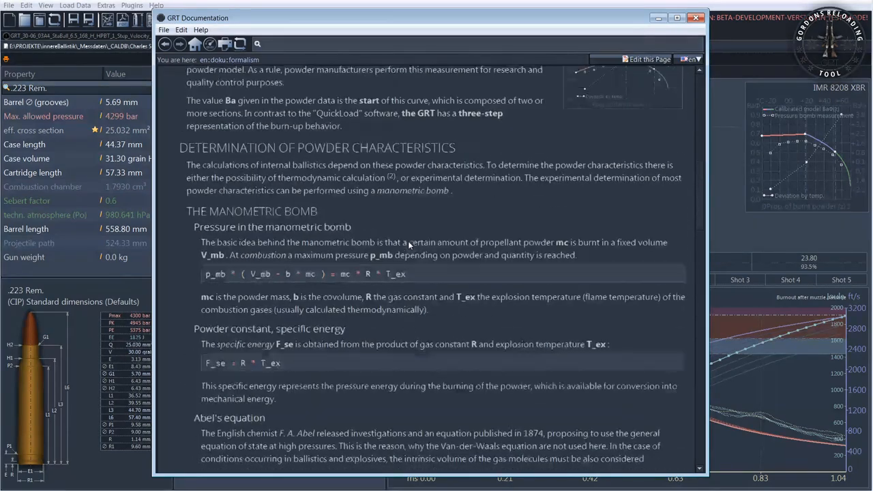
{"action": "scroll", "scroll_direction": "up", "scroll_amount": 3}
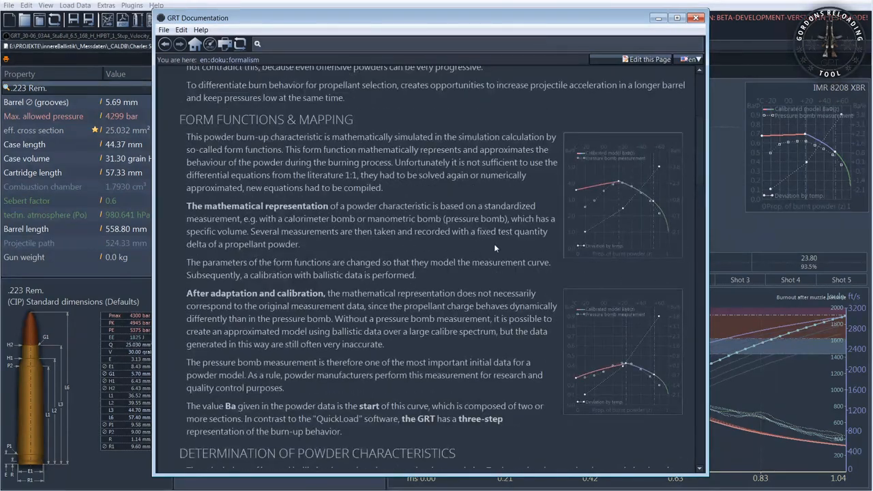
{"action": "mouse_move", "coordinate": [481, 281]}
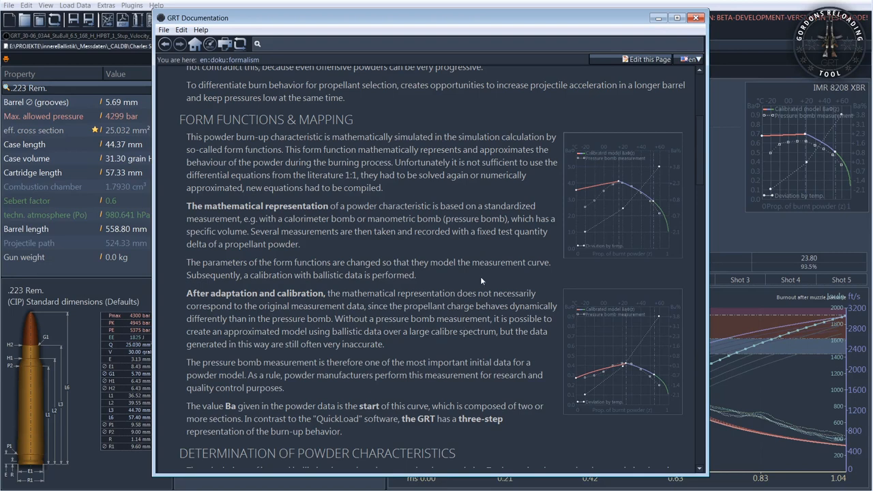
{"action": "mouse_move", "coordinate": [505, 260]}
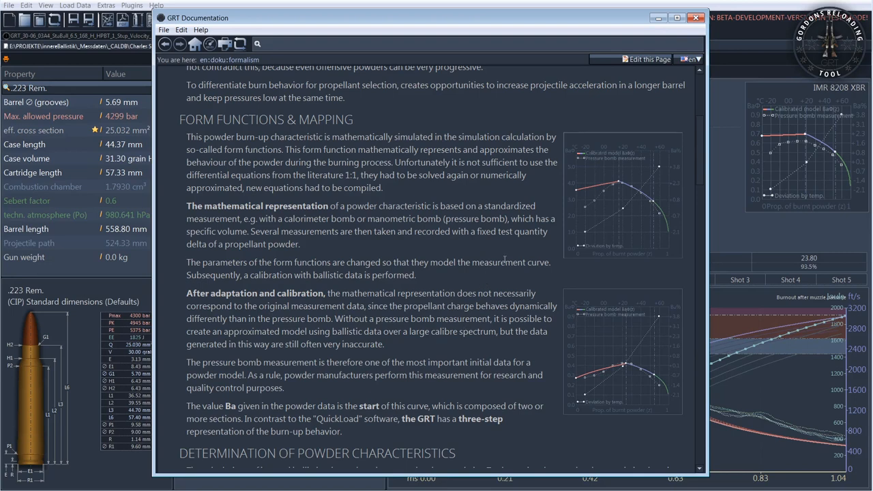
{"action": "mouse_move", "coordinate": [531, 198]}
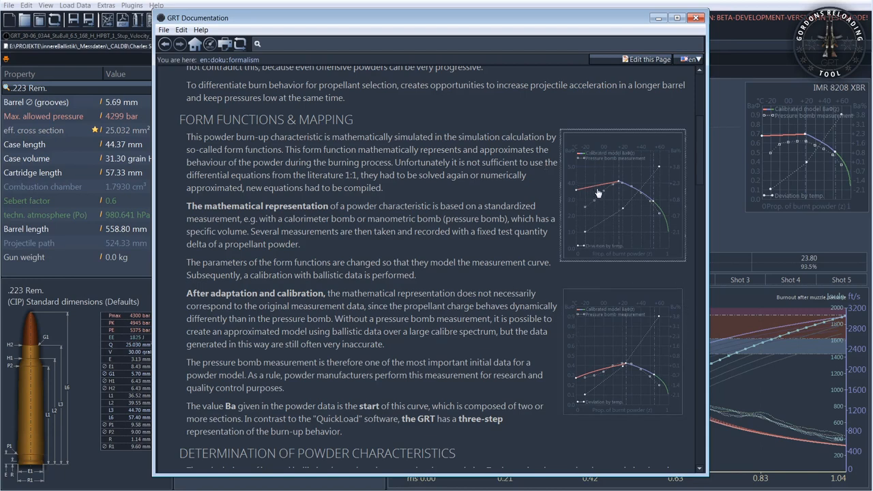
{"action": "mouse_move", "coordinate": [555, 229]}
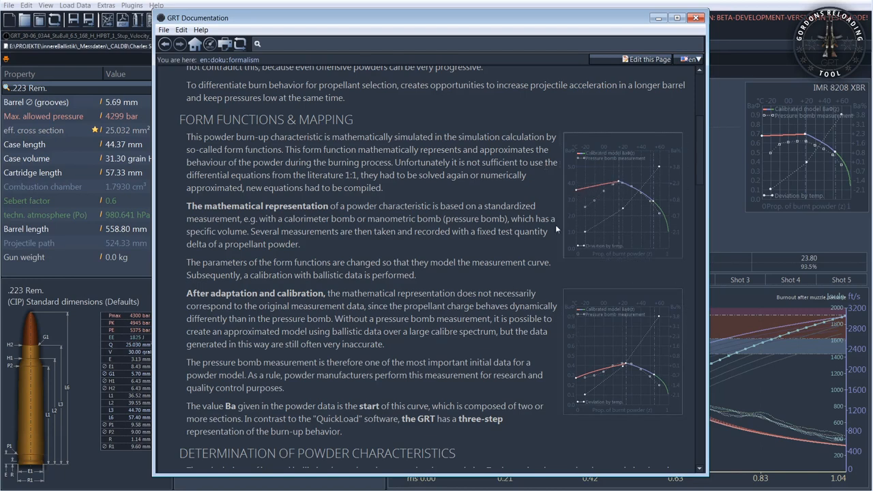
{"action": "mouse_move", "coordinate": [667, 278]}
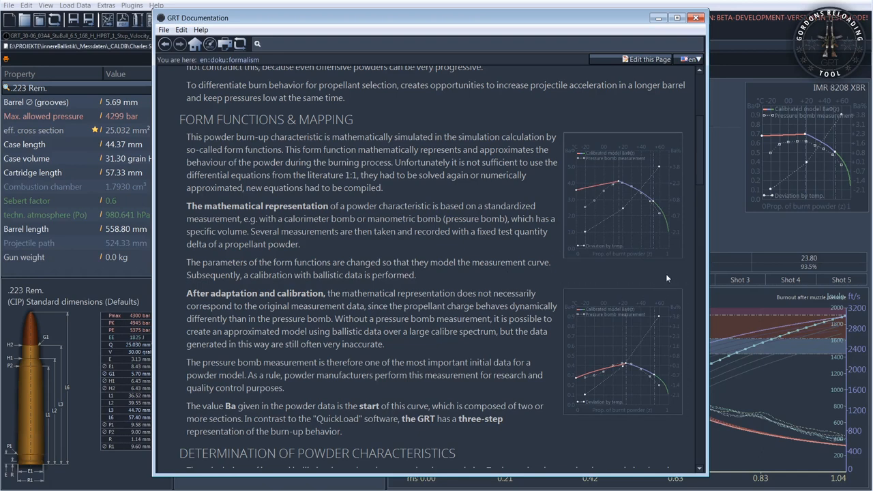
{"action": "mouse_move", "coordinate": [450, 217]}
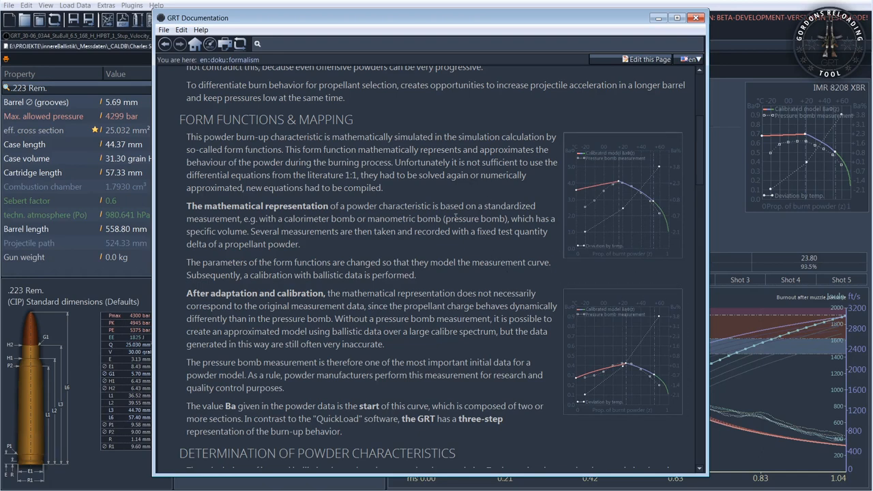
{"action": "mouse_move", "coordinate": [484, 193]}
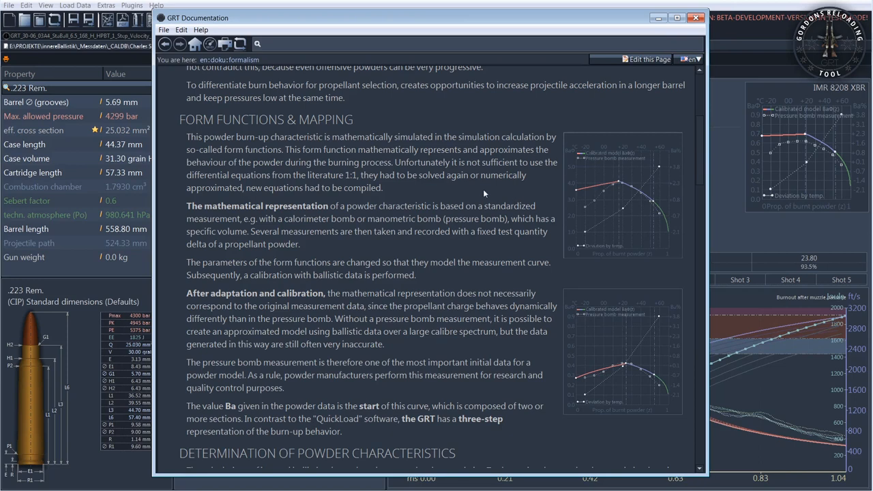
{"action": "mouse_move", "coordinate": [497, 197]}
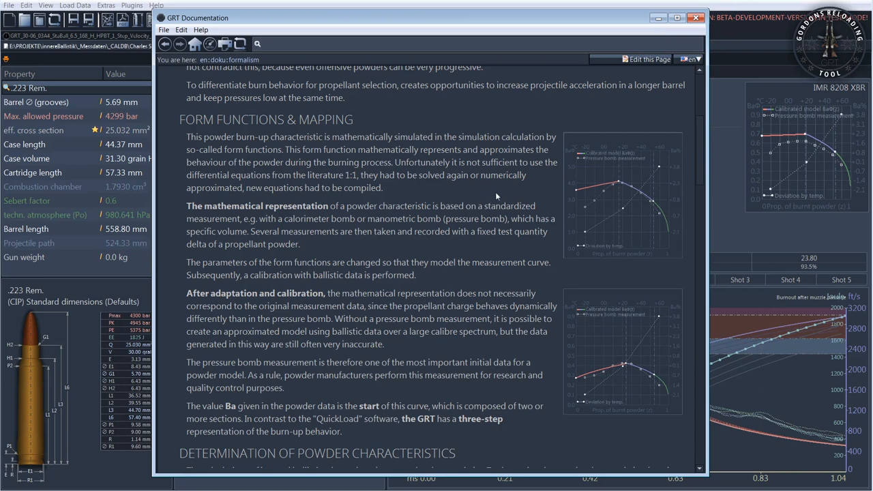
{"action": "mouse_move", "coordinate": [508, 197]}
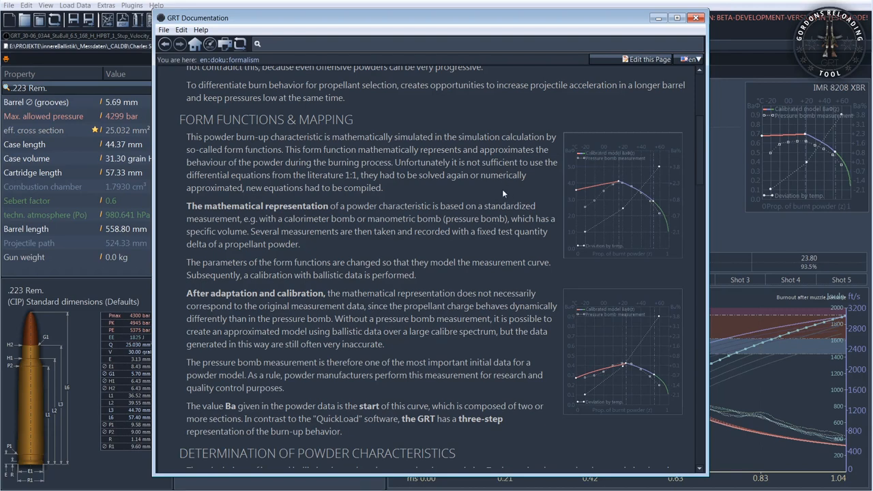
{"action": "mouse_move", "coordinate": [507, 252]}
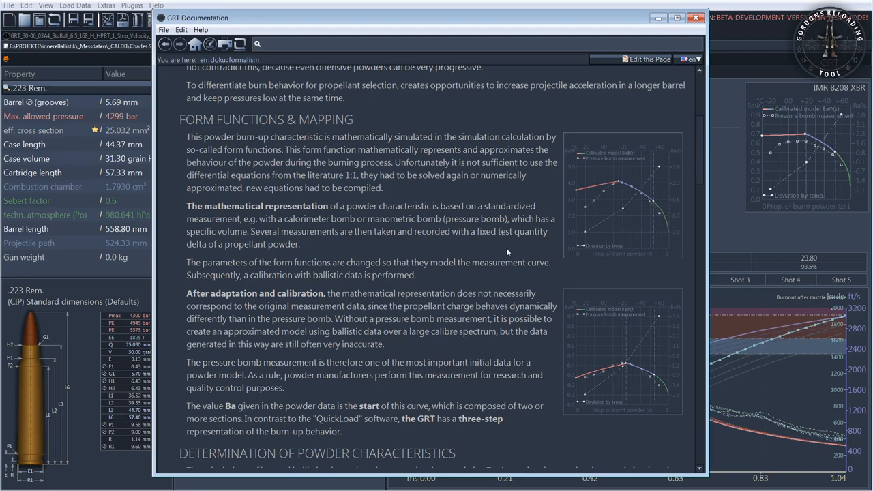
{"action": "mouse_move", "coordinate": [588, 246]}
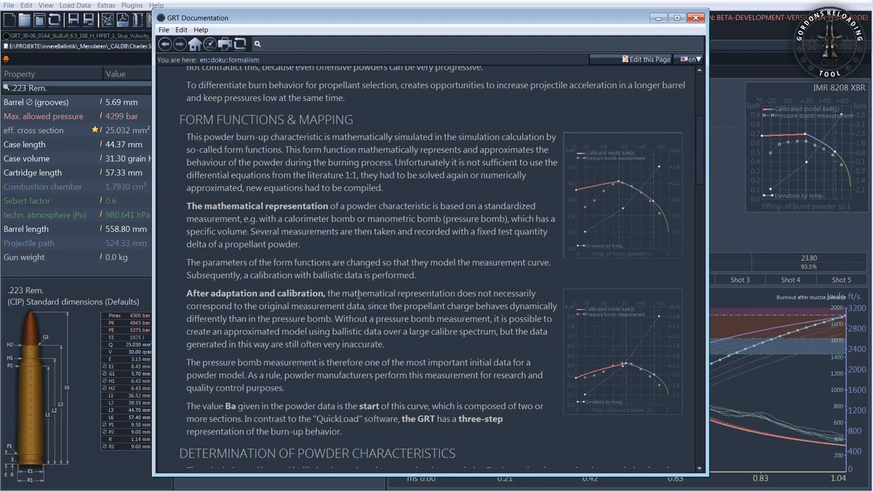
{"action": "mouse_move", "coordinate": [341, 202]}
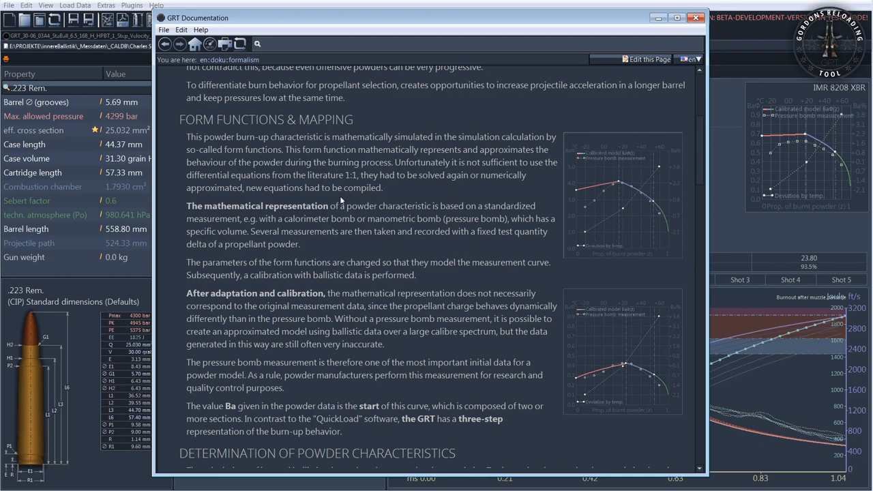
{"action": "mouse_move", "coordinate": [456, 203]}
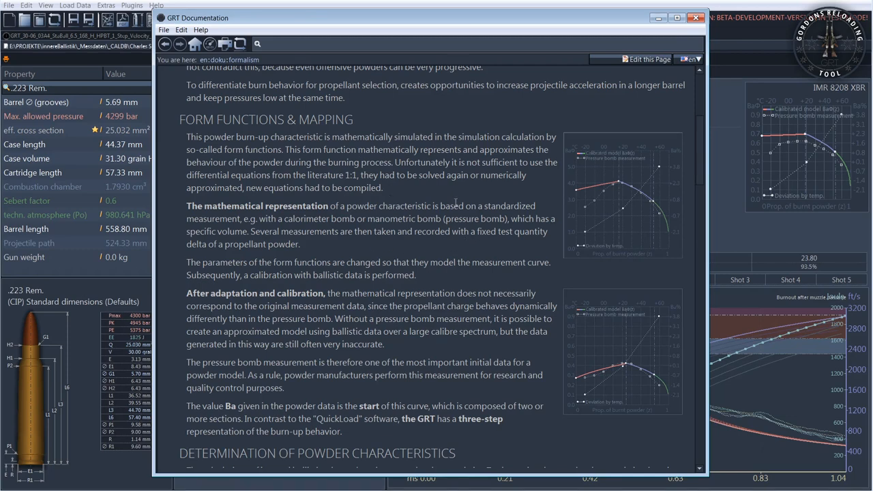
{"action": "mouse_move", "coordinate": [473, 198]}
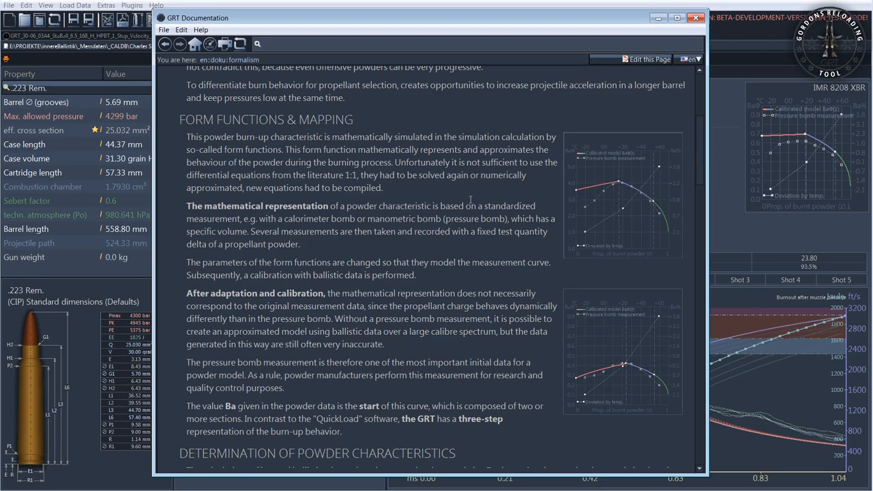
{"action": "mouse_move", "coordinate": [531, 182]}
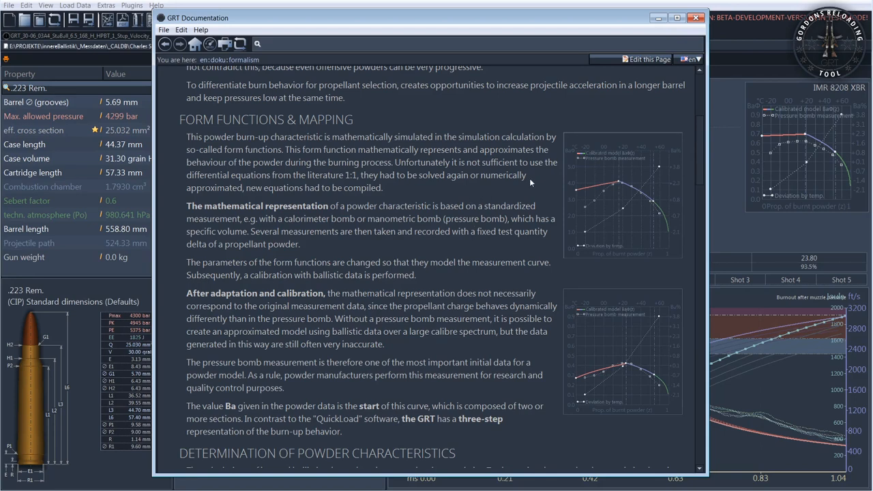
{"action": "mouse_move", "coordinate": [297, 358]}
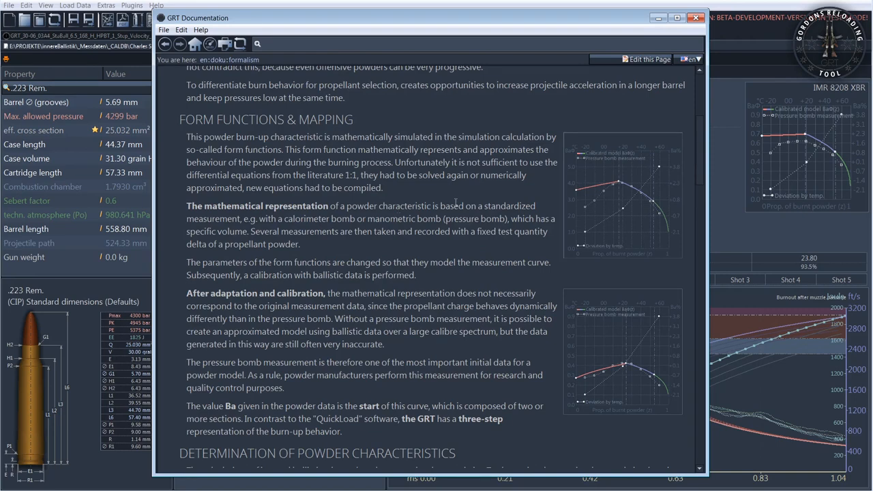
{"action": "mouse_move", "coordinate": [474, 198]}
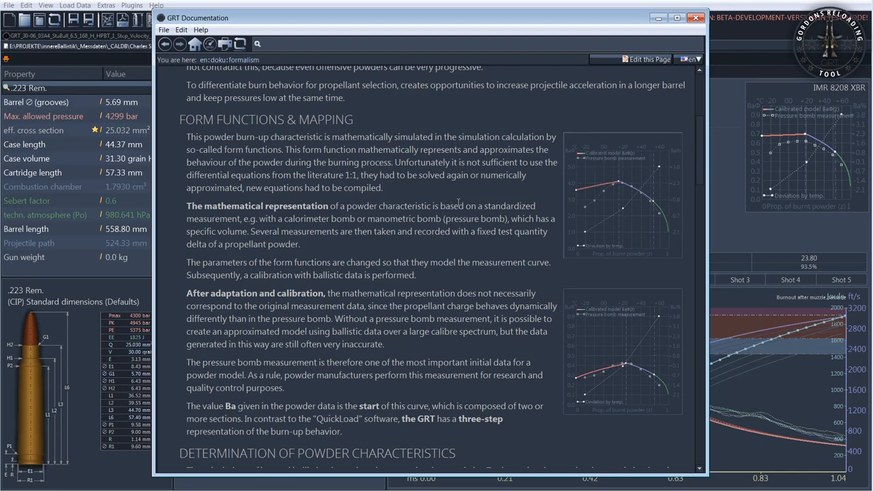
{"action": "mouse_move", "coordinate": [470, 201]}
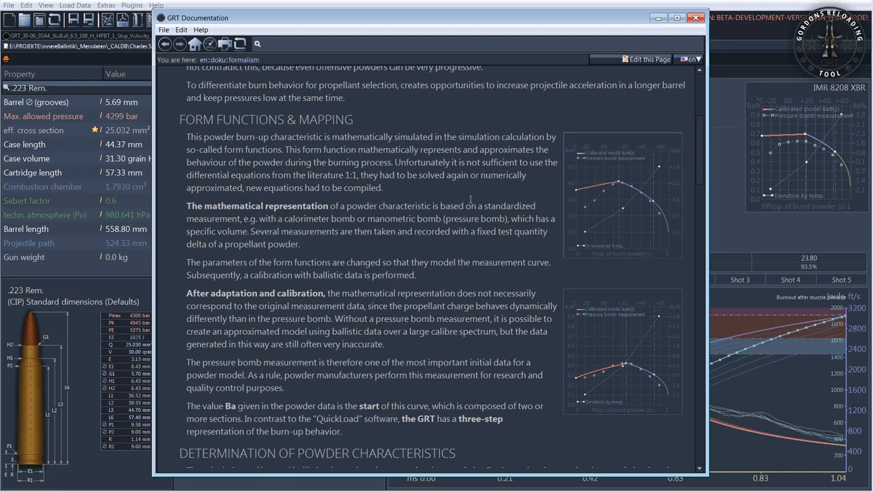
{"action": "mouse_move", "coordinate": [531, 182]}
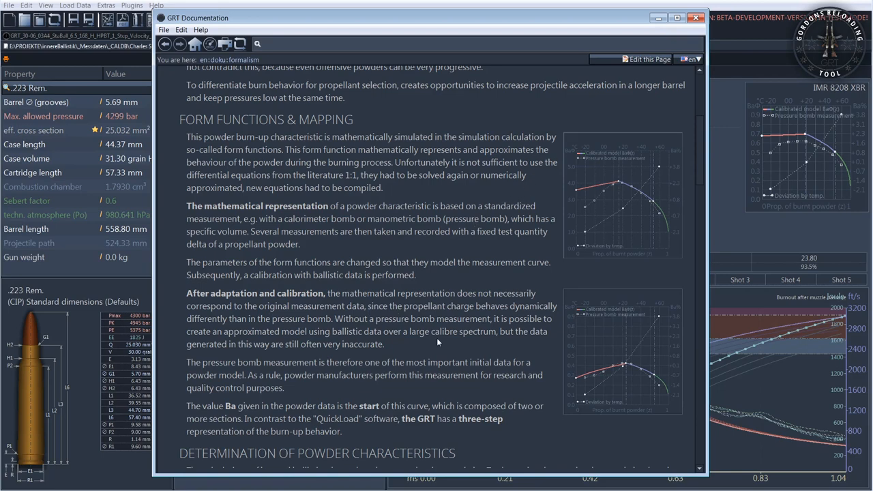
{"action": "scroll", "scroll_direction": "down", "scroll_amount": 3}
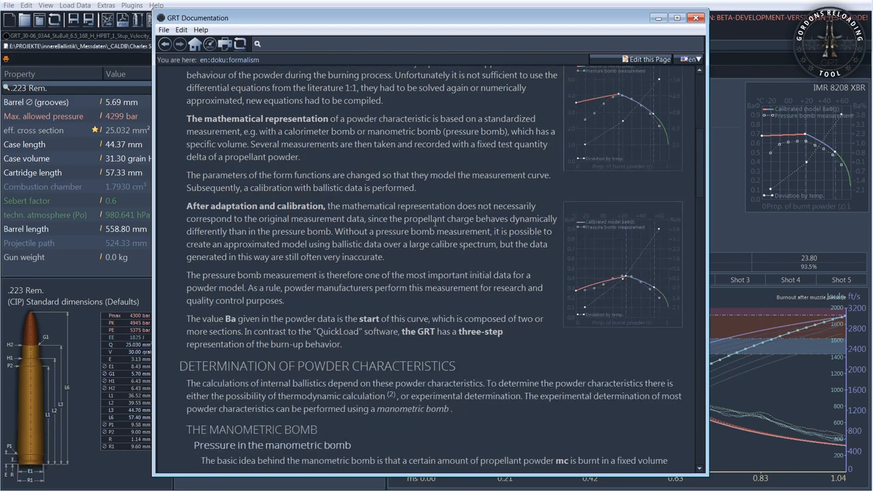
{"action": "scroll", "scroll_direction": "up", "scroll_amount": 3}
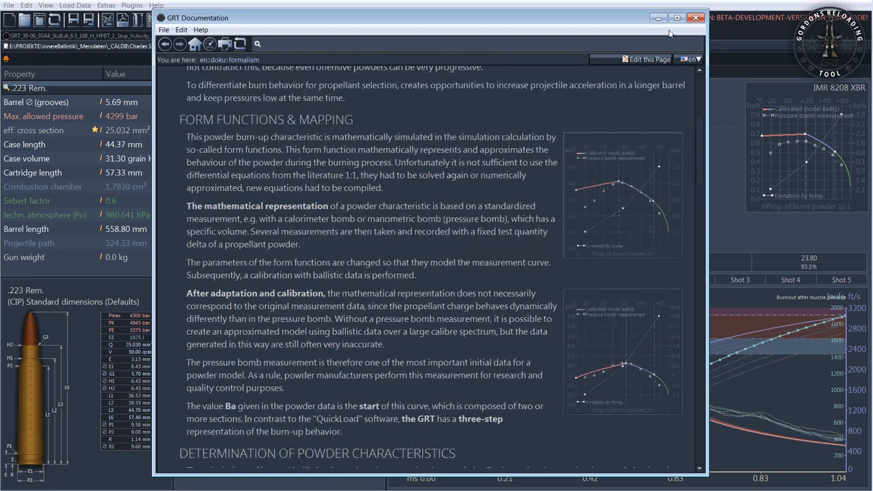
Step: Close the GRT Documentation window to return to the .223 simulation
{"action": "left_click", "coordinate": [697, 18]}
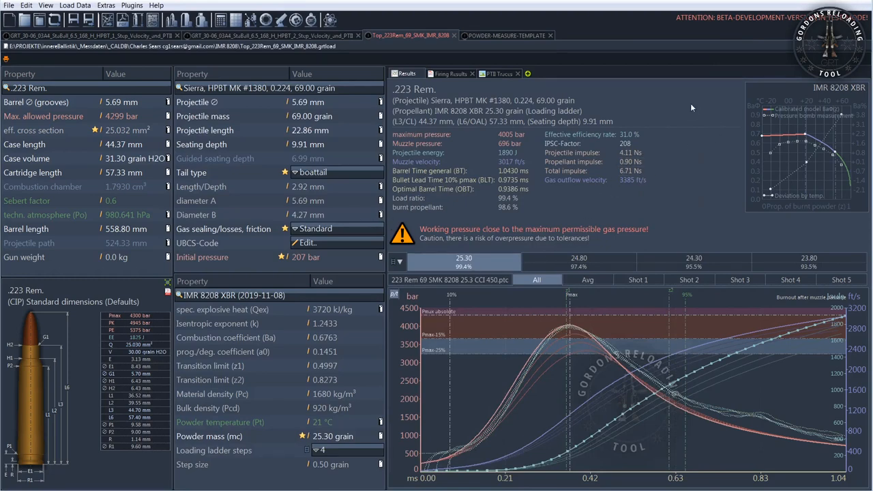
{"action": "mouse_move", "coordinate": [680, 186]}
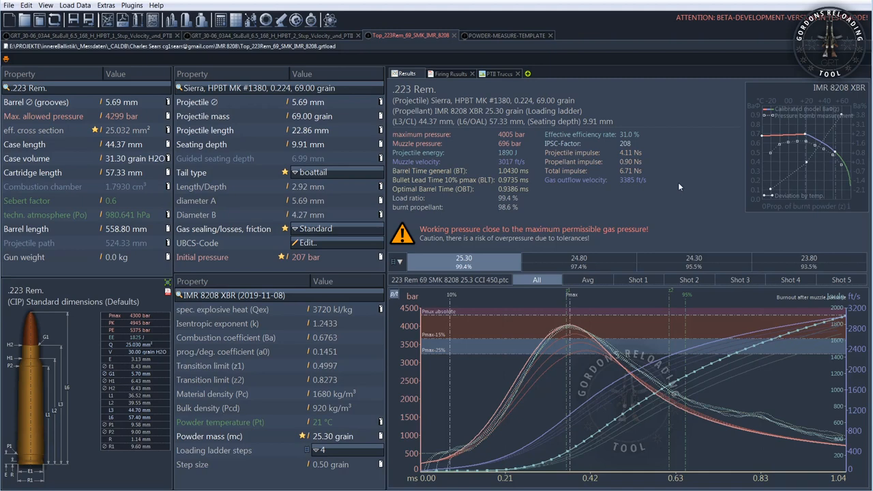
{"action": "mouse_move", "coordinate": [678, 187]}
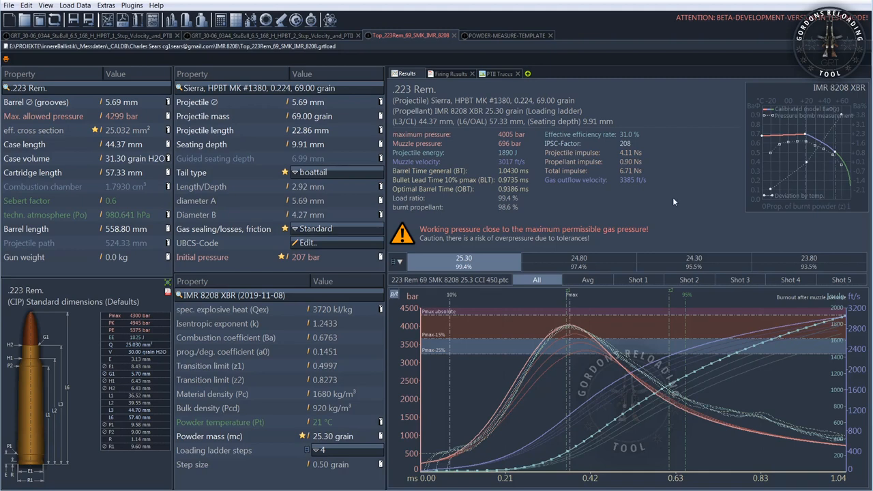
{"action": "mouse_move", "coordinate": [669, 196]}
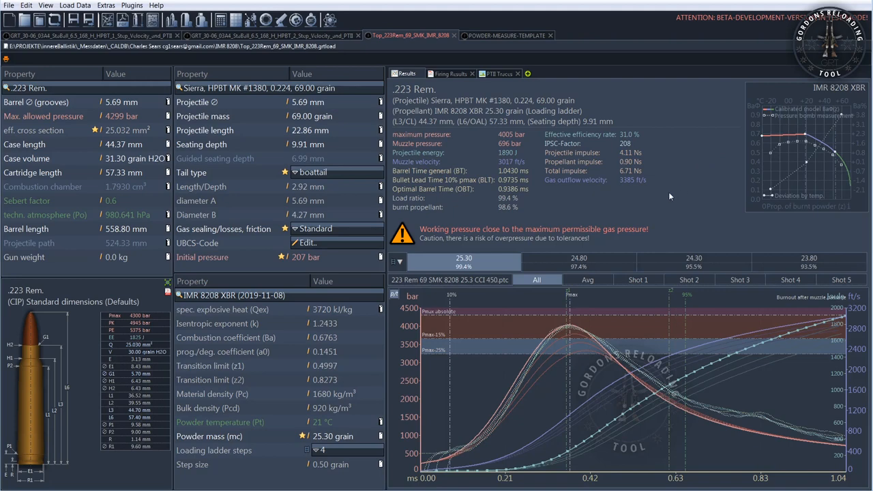
{"action": "mouse_move", "coordinate": [450, 88]}
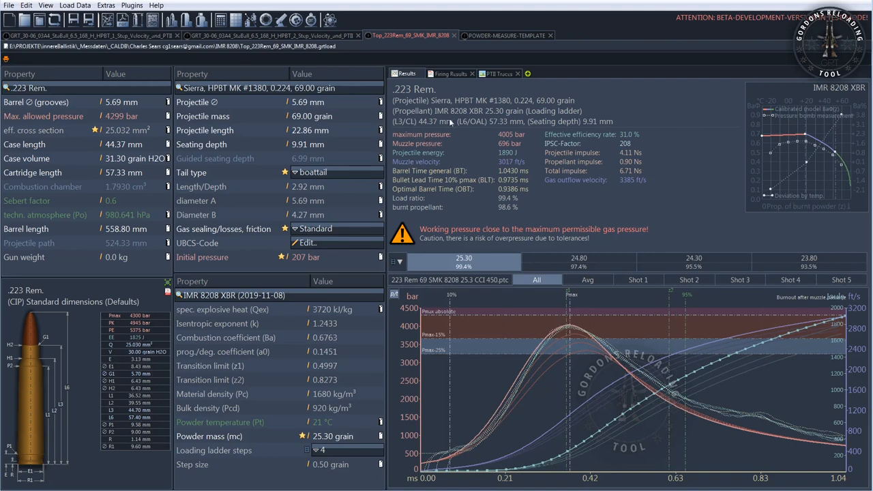
{"action": "mouse_move", "coordinate": [680, 130]}
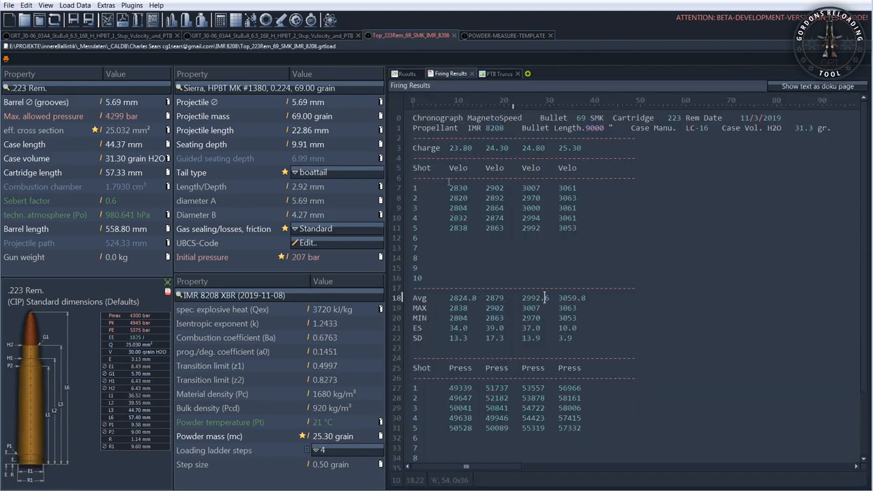
Step: Switch to the .30-06 load file, then return to the .223 simulation results
{"action": "left_click", "coordinate": [266, 35]}
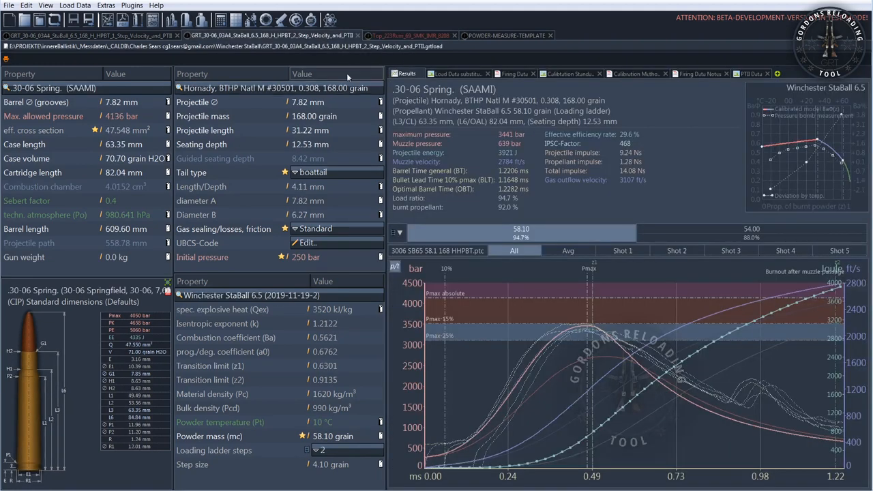
{"action": "mouse_move", "coordinate": [555, 300]}
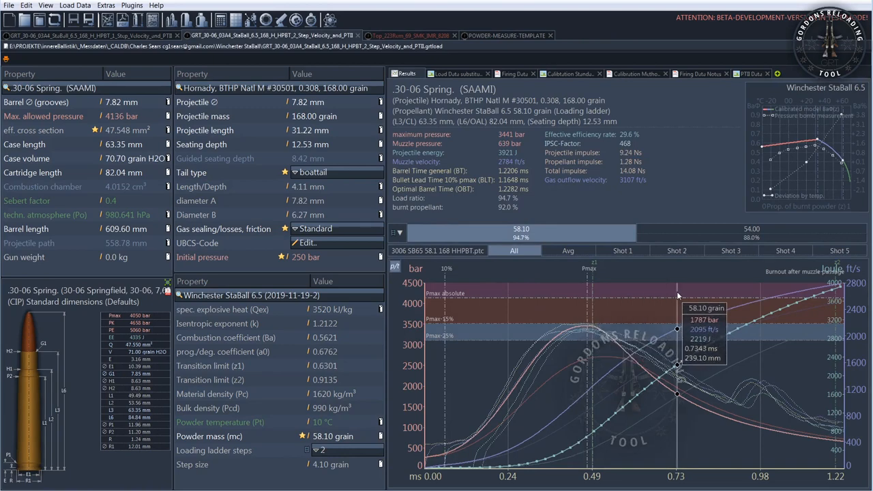
{"action": "mouse_move", "coordinate": [551, 232]}
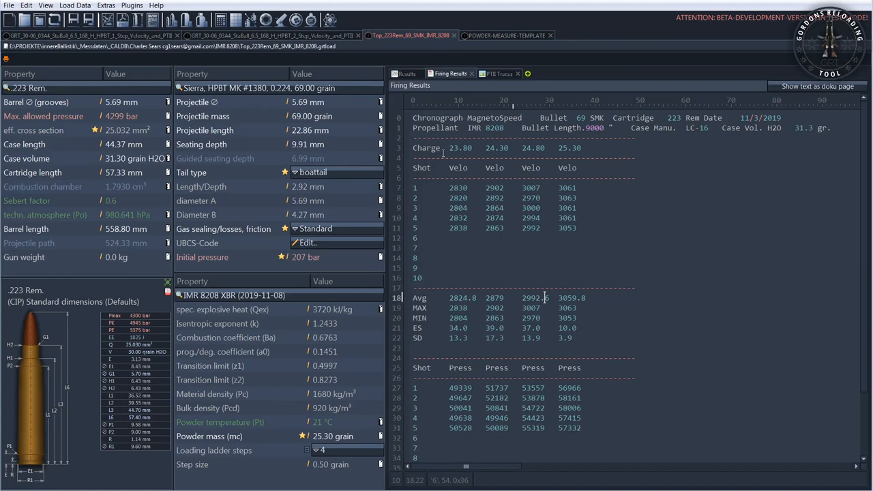
{"action": "left_click", "coordinate": [406, 73]}
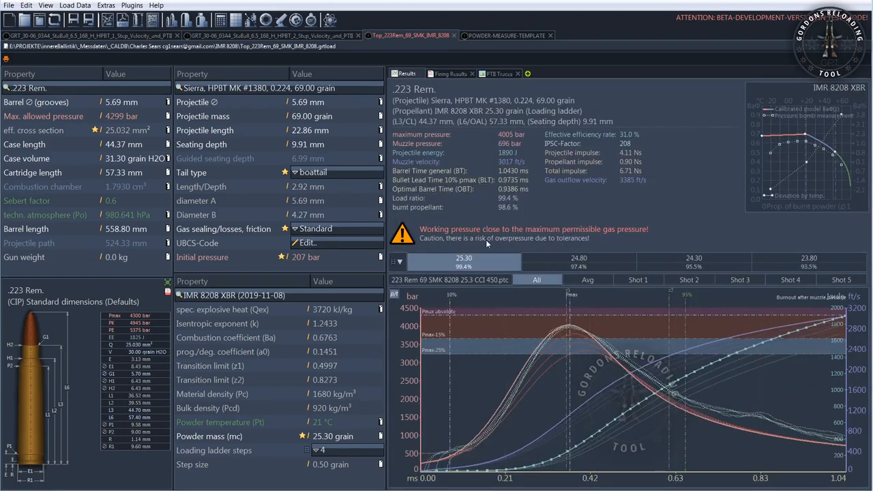
{"action": "mouse_move", "coordinate": [709, 355]}
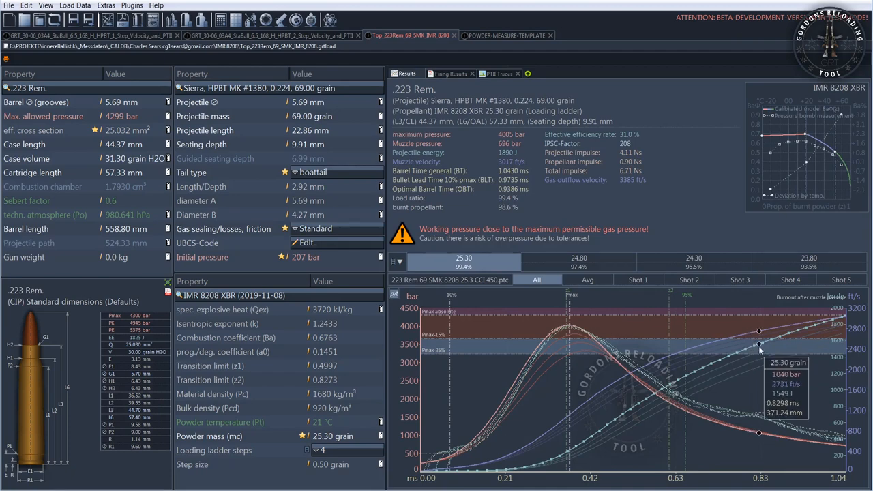
{"action": "mouse_move", "coordinate": [501, 444]}
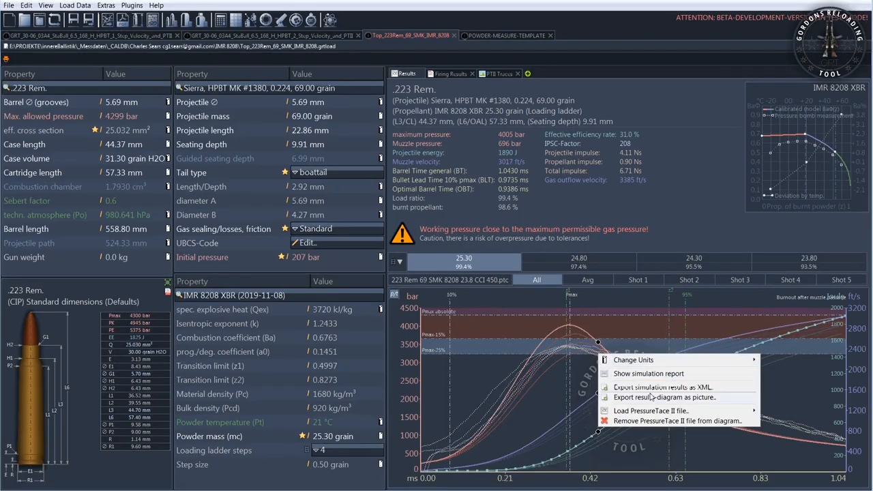
{"action": "mouse_move", "coordinate": [650, 410]}
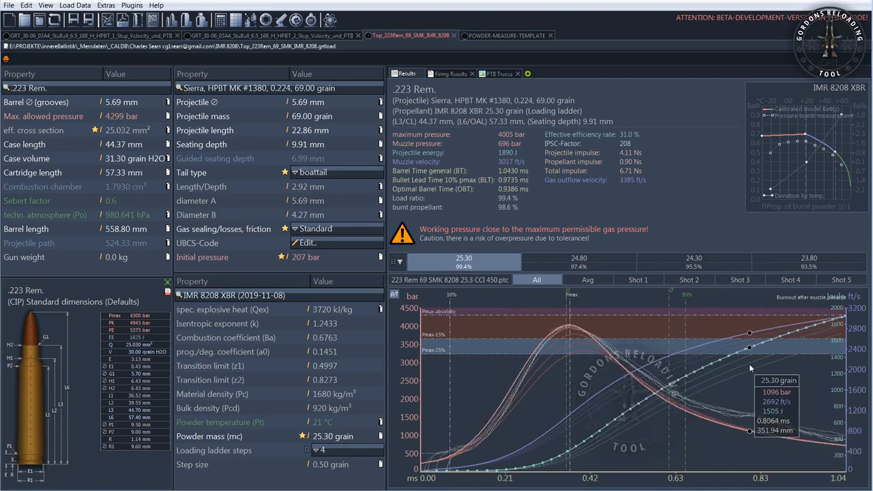
{"action": "mouse_move", "coordinate": [653, 247]}
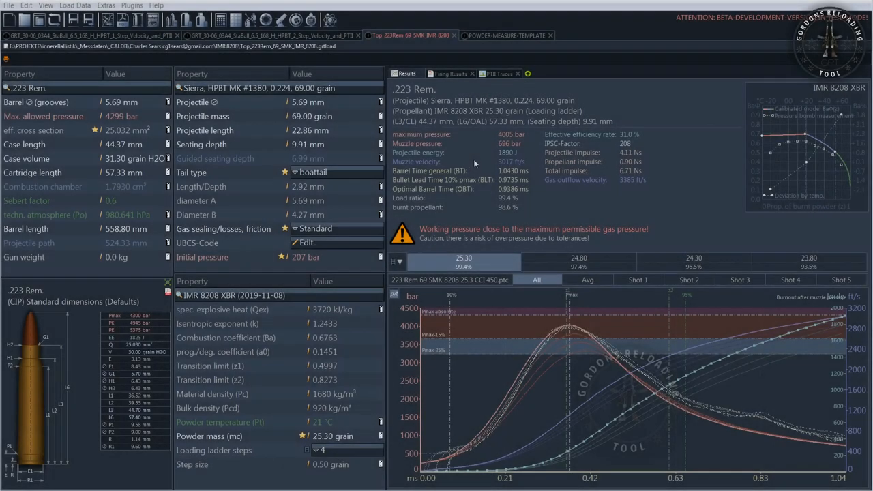
Step: Switch to the POWDER-MEASURE-TEMPLATE file tab
{"action": "left_click", "coordinate": [449, 73]}
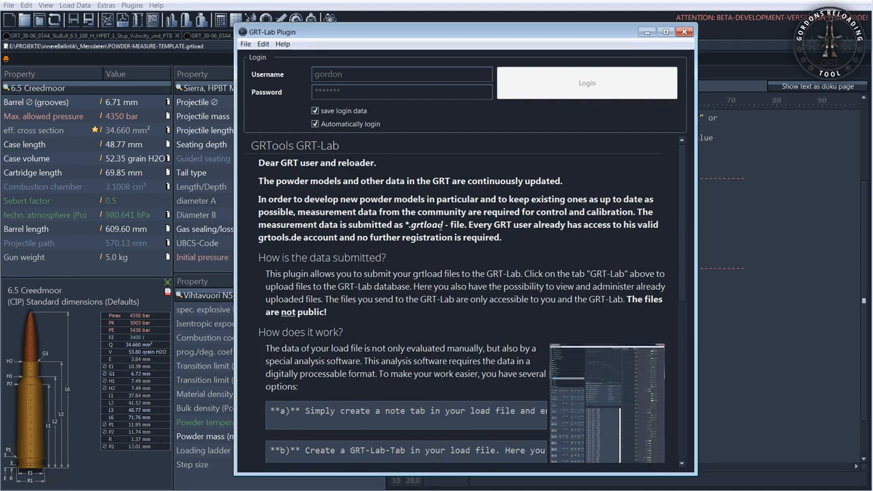
Step: Log in to GRT-Lab and view the uploaded files
{"action": "left_click", "coordinate": [586, 83]}
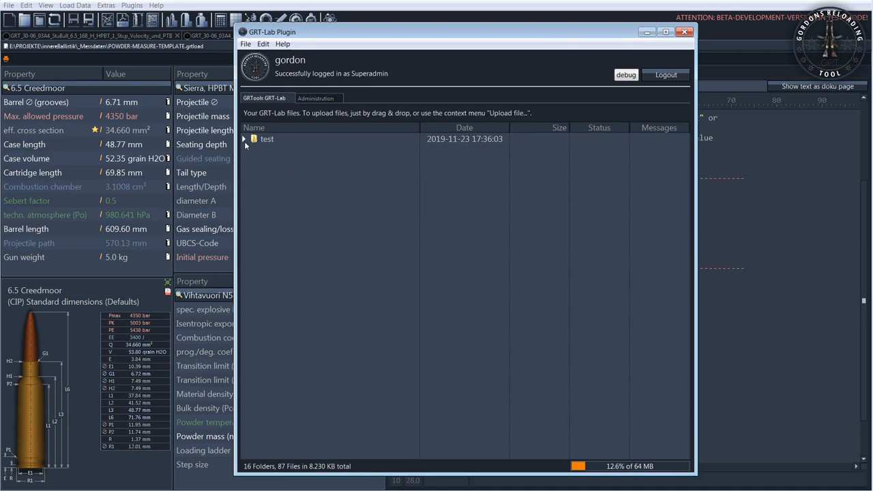
{"action": "left_click", "coordinate": [243, 139]}
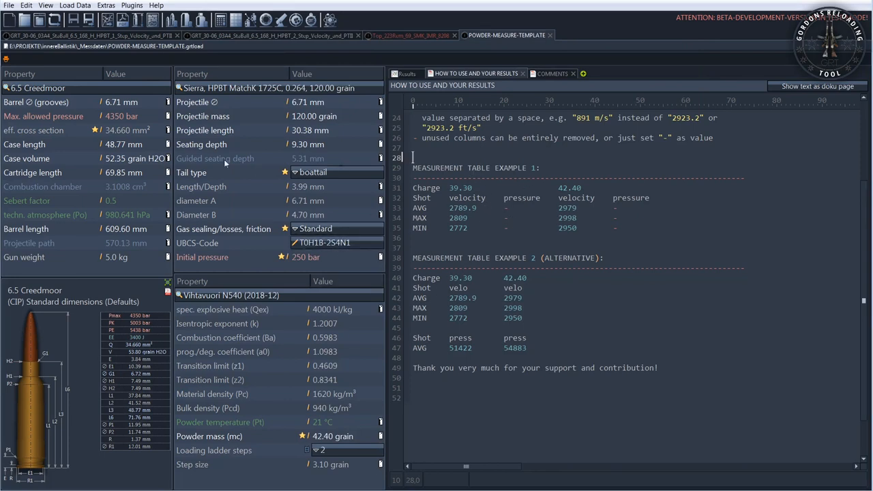
{"action": "mouse_move", "coordinate": [370, 198]}
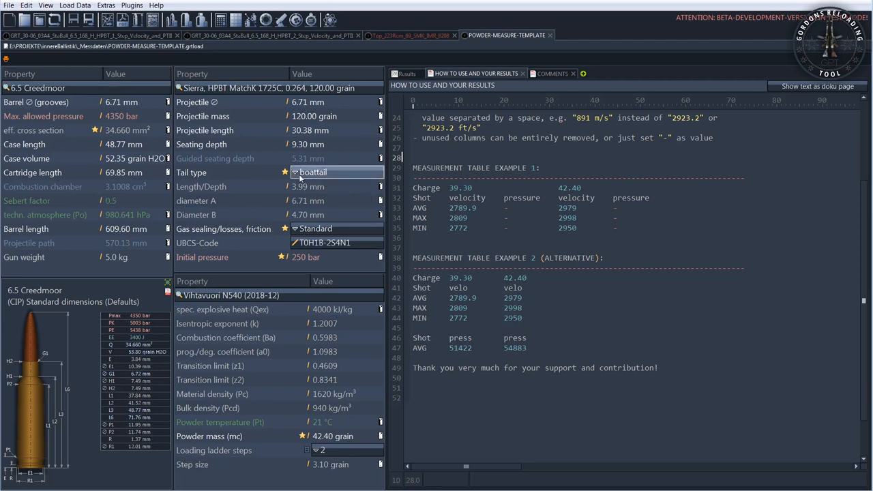
Step: View the template's COMMENTS page, then show the .223 load's simulation results
{"action": "left_click", "coordinate": [552, 73]}
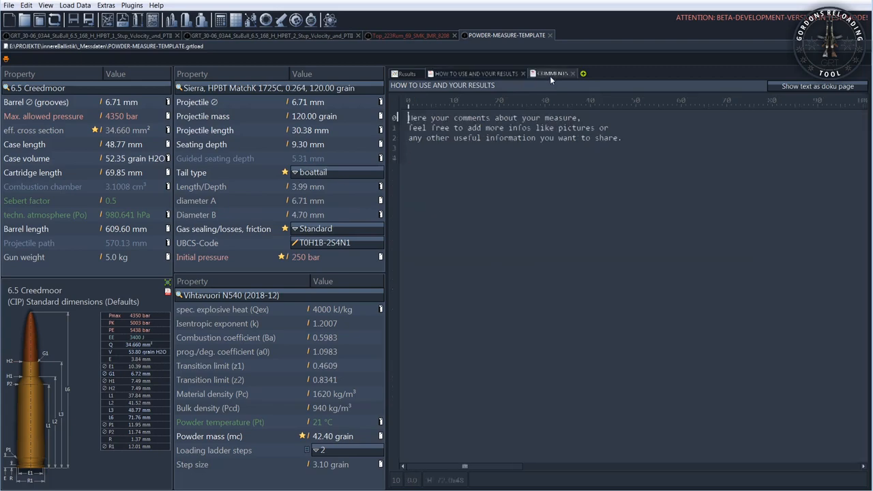
{"action": "left_click", "coordinate": [406, 73]}
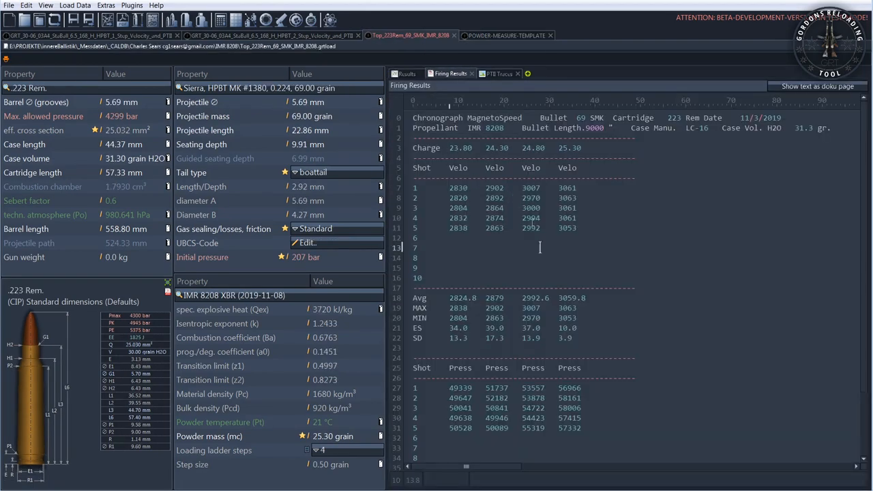
{"action": "mouse_move", "coordinate": [650, 246]}
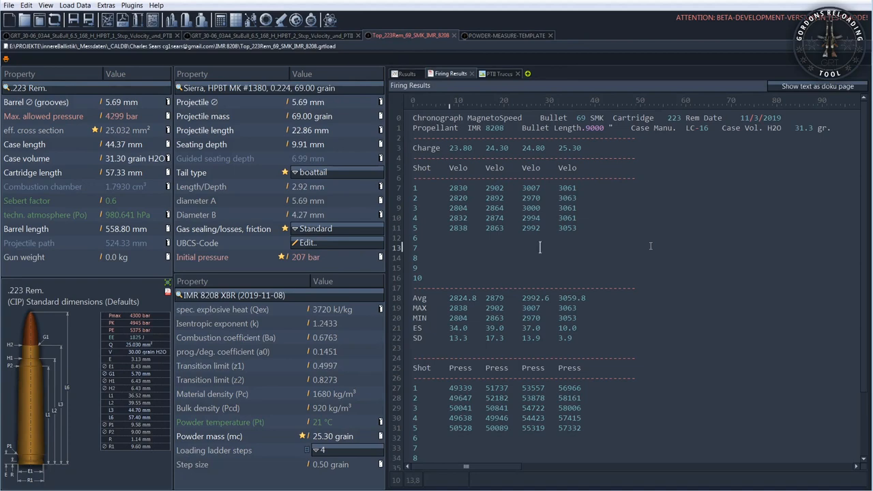
{"action": "left_click", "coordinate": [406, 73]}
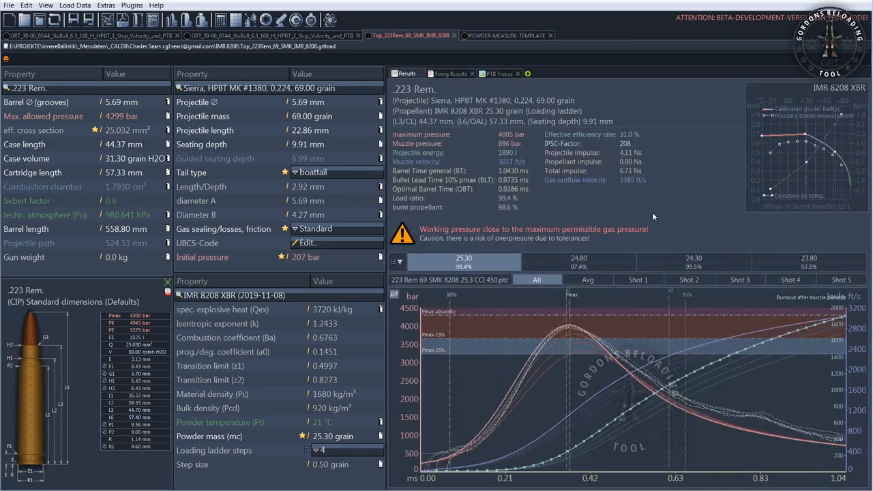
{"action": "mouse_move", "coordinate": [593, 204]}
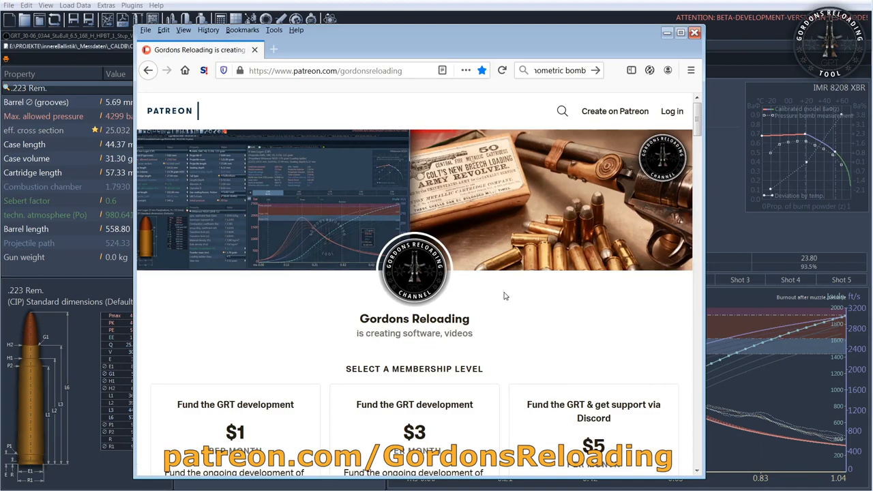
{"action": "mouse_move", "coordinate": [511, 312]}
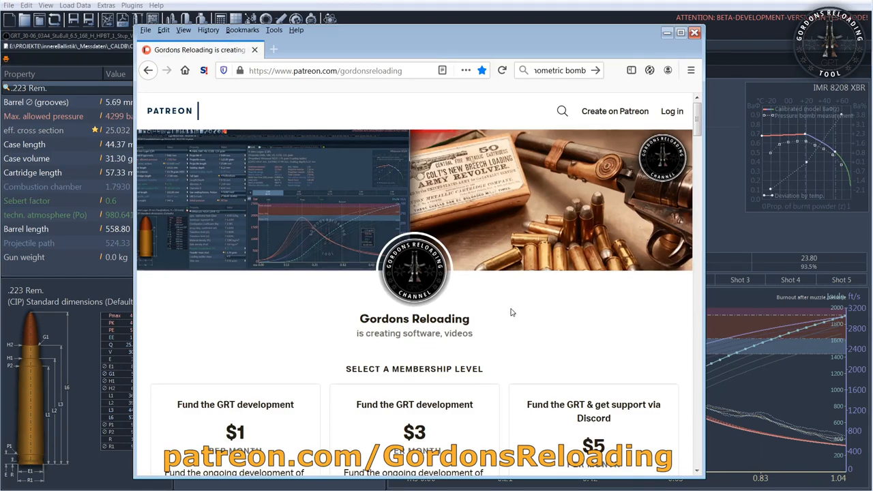
Step: Scroll through the Gordons Reloading Patreon membership tiers, patron count, and channel trailer
{"action": "scroll", "scroll_direction": "down", "scroll_amount": 3}
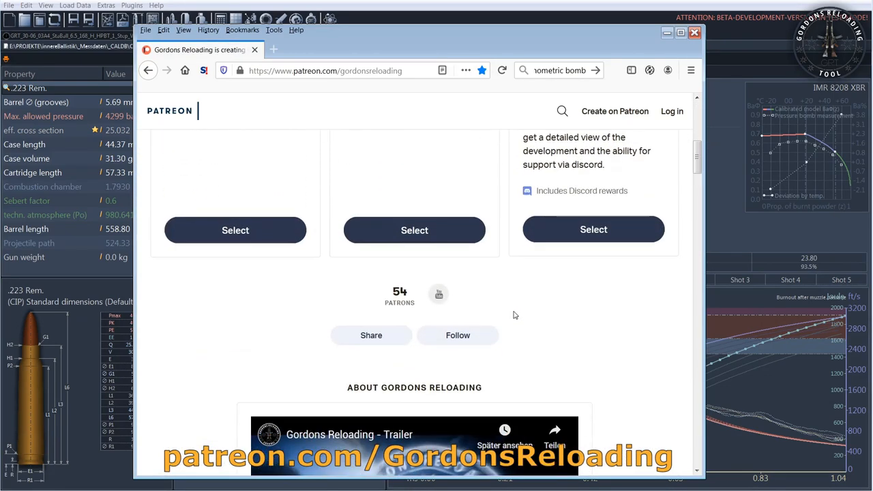
{"action": "scroll", "scroll_direction": "down", "scroll_amount": 3}
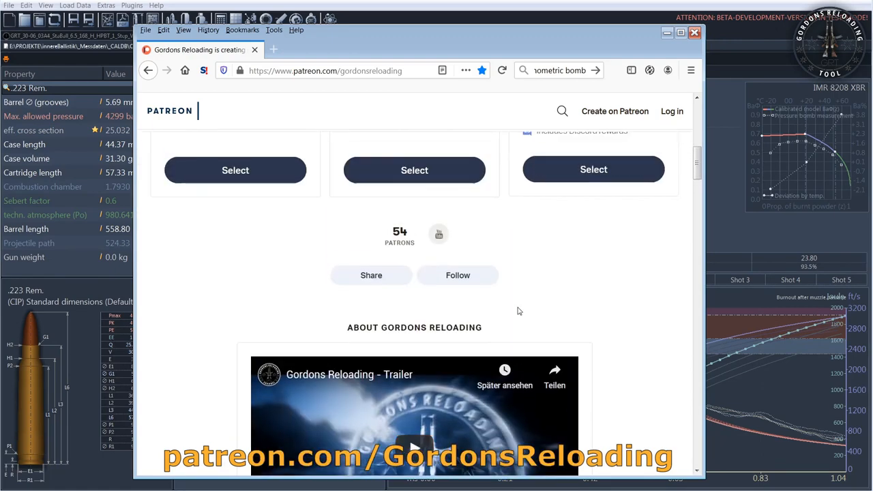
{"action": "scroll", "scroll_direction": "up", "scroll_amount": 3}
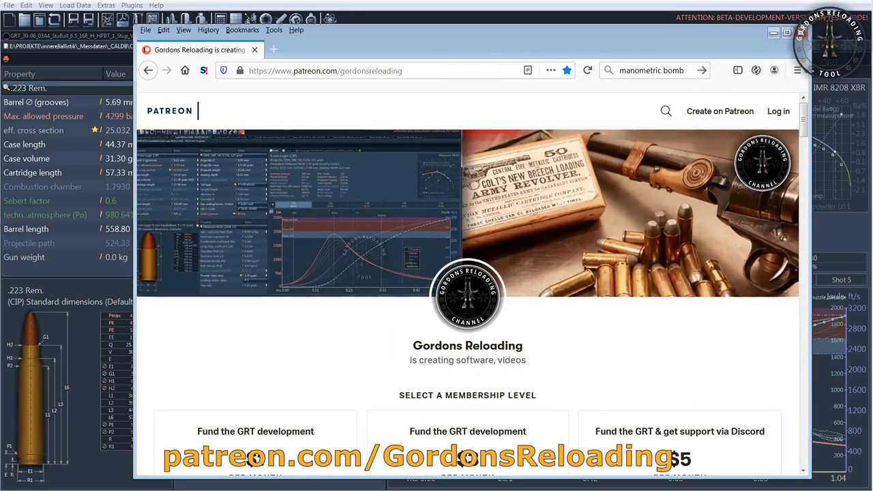
{"action": "mouse_move", "coordinate": [741, 43]}
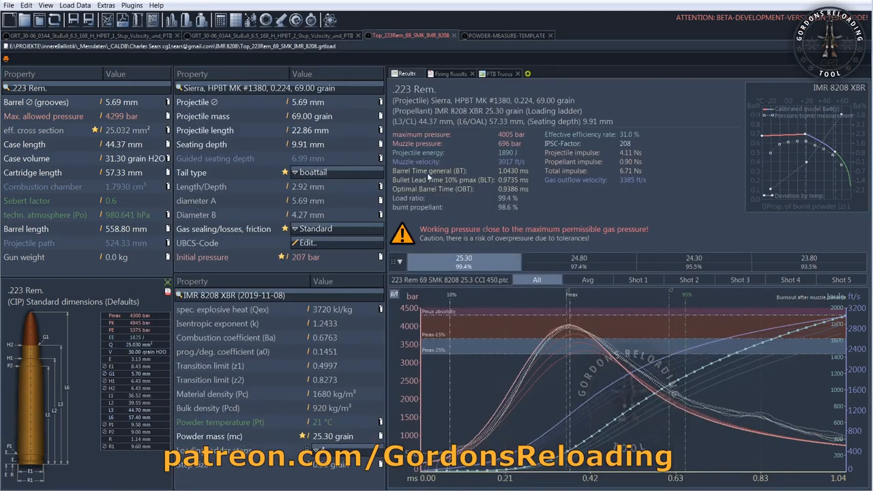
{"action": "mouse_move", "coordinate": [428, 177]}
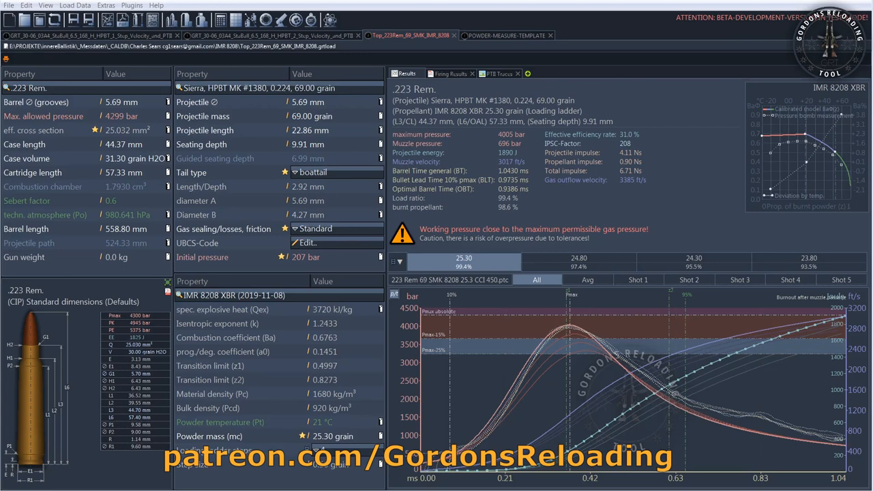
{"action": "mouse_move", "coordinate": [849, 249]}
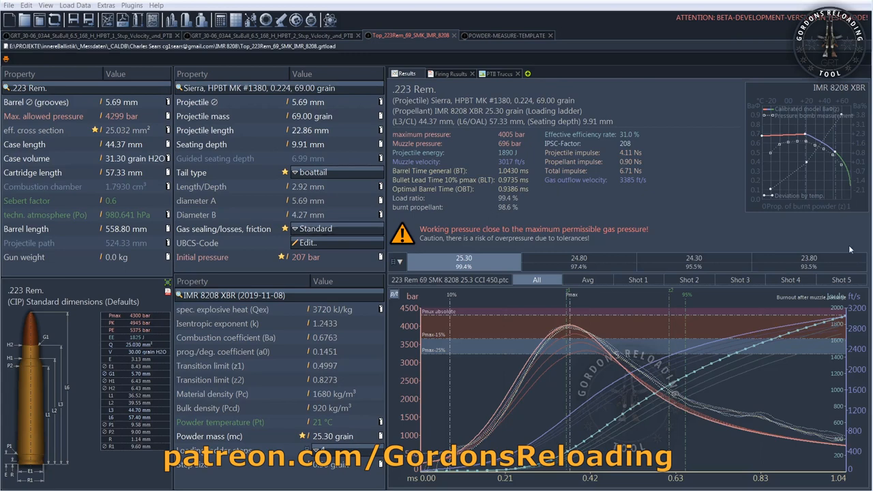